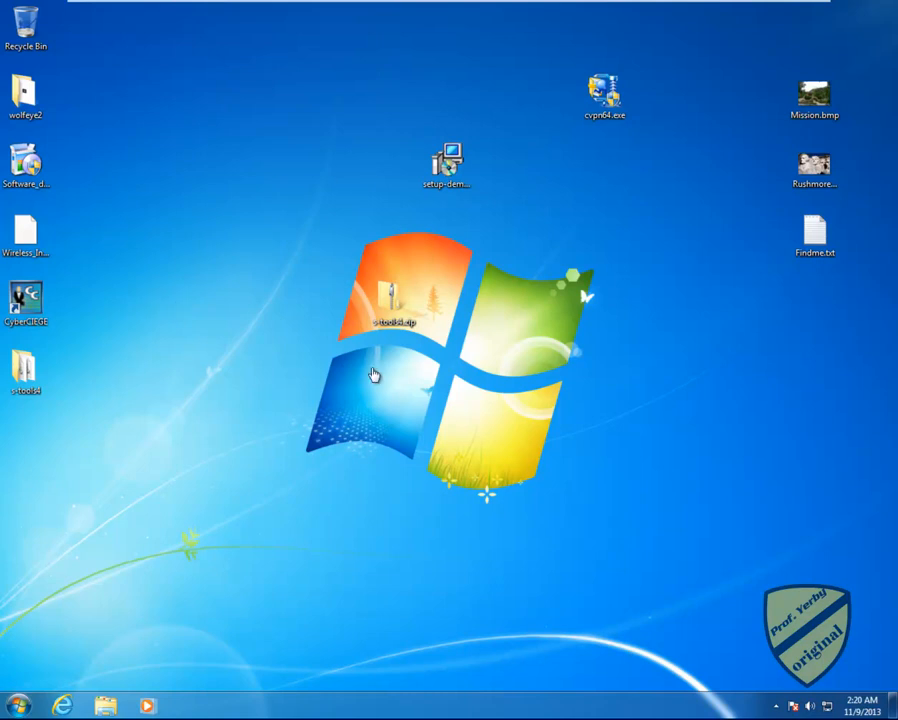
mouse_move(22, 378)
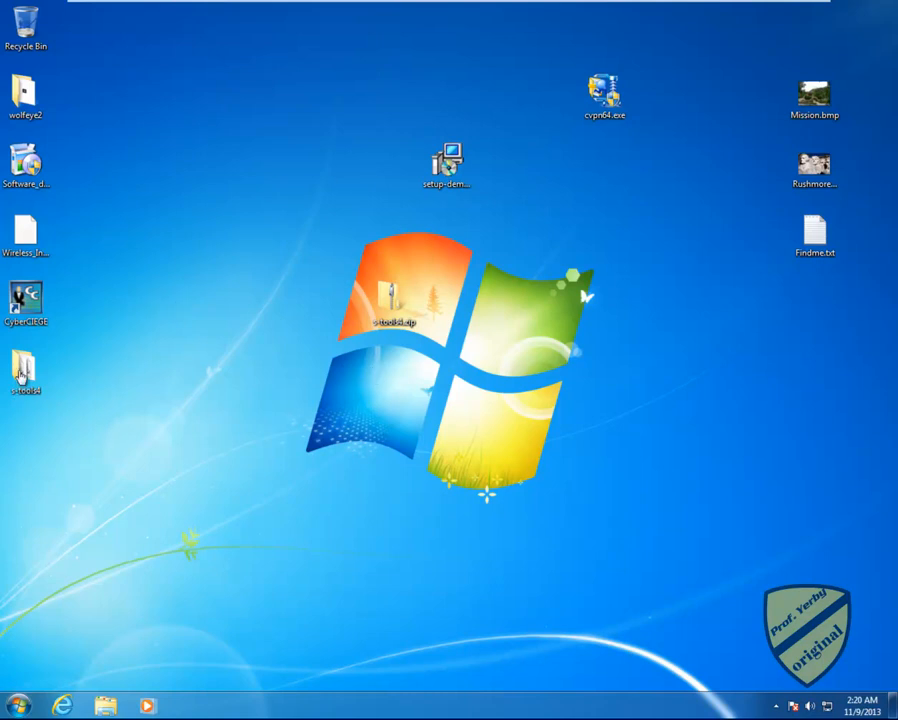
Step: Open the s-tools4 folder from the desktop and select the Findme text file
left_click(814, 230)
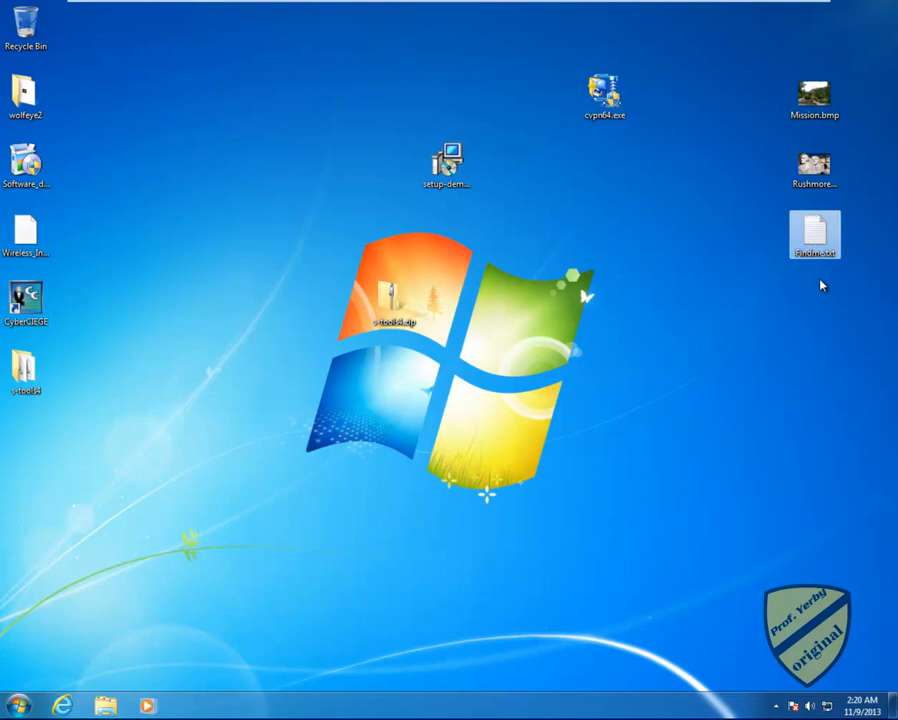
mouse_move(820, 276)
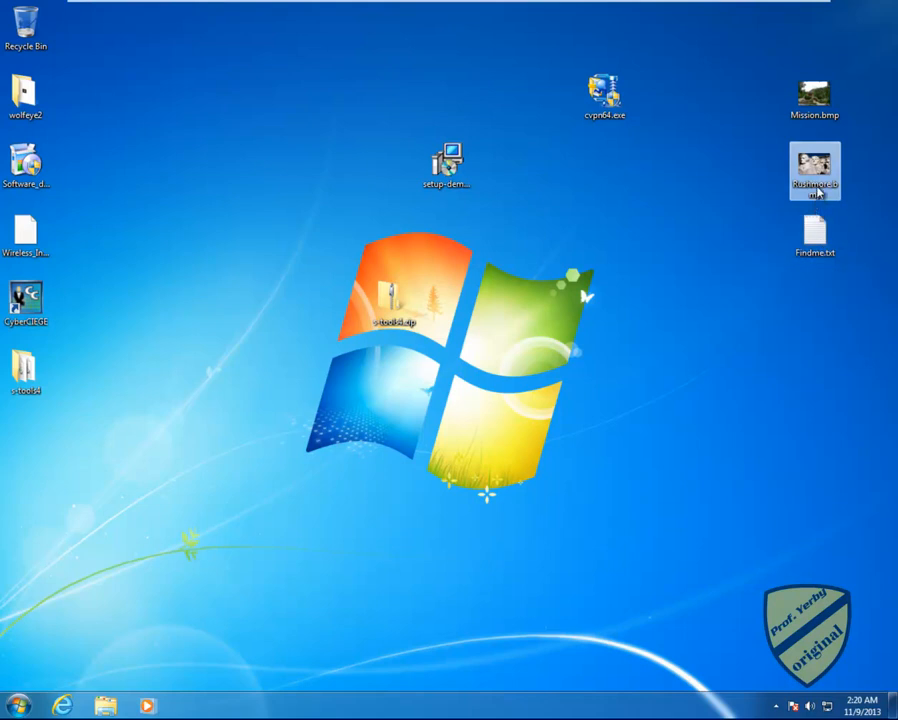
mouse_move(816, 176)
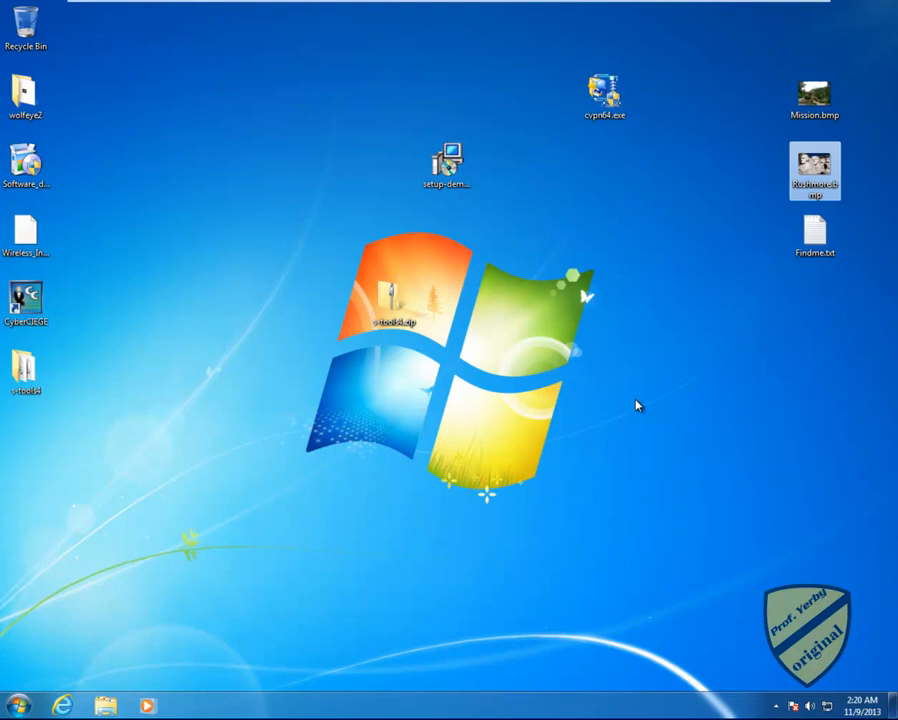
double_click(26, 370)
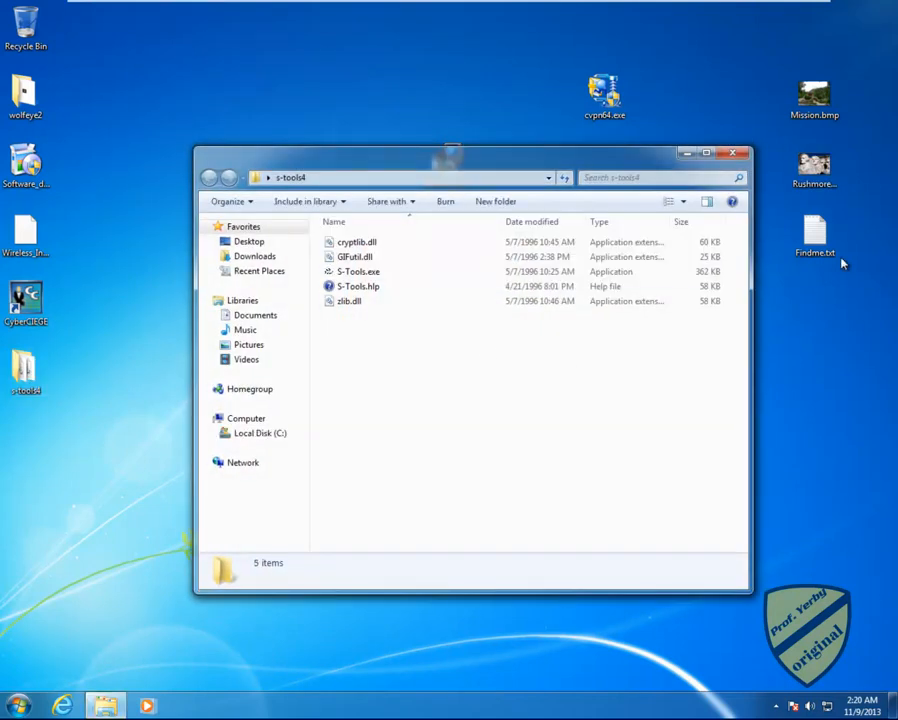
left_click(814, 236)
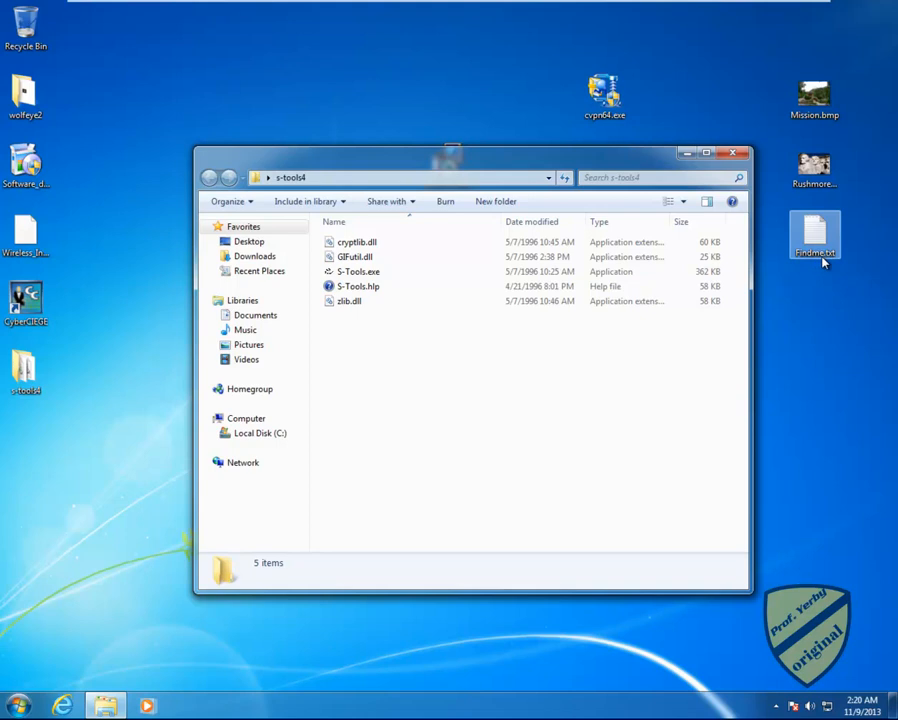
mouse_move(356, 272)
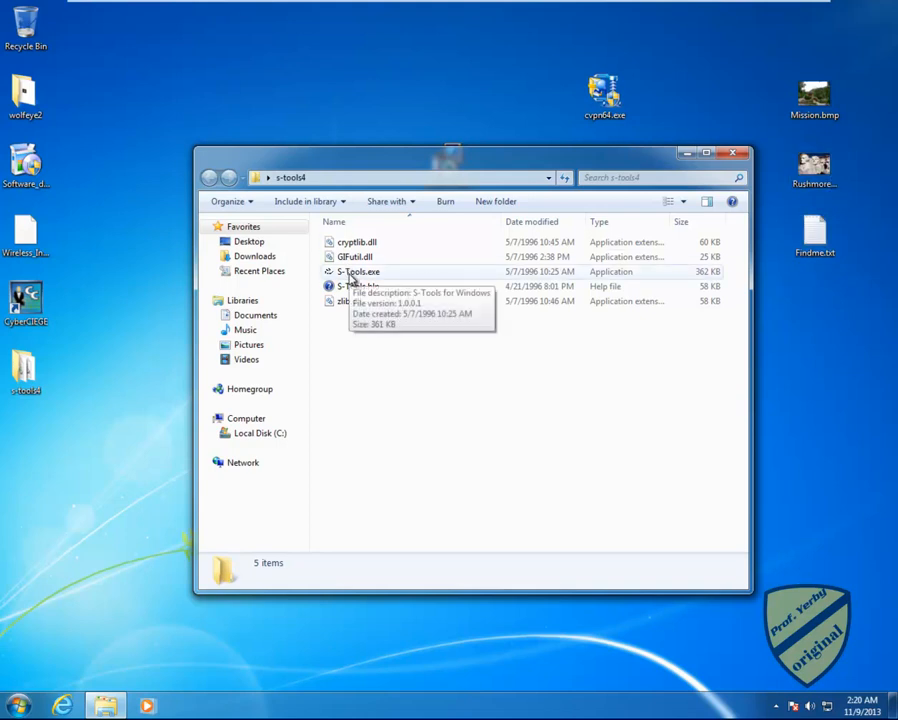
mouse_move(700, 420)
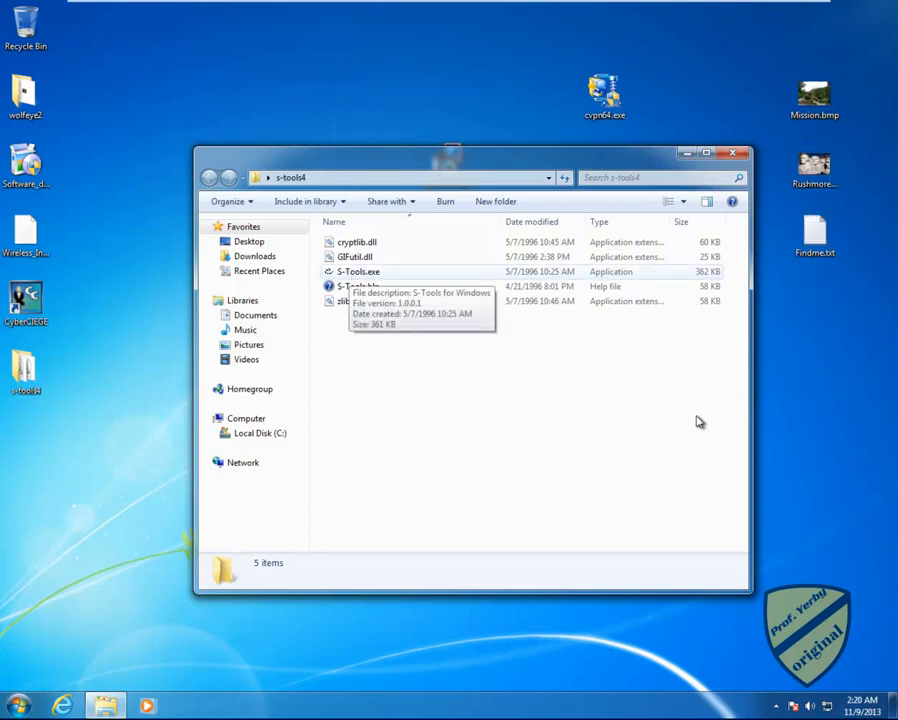
mouse_move(600, 532)
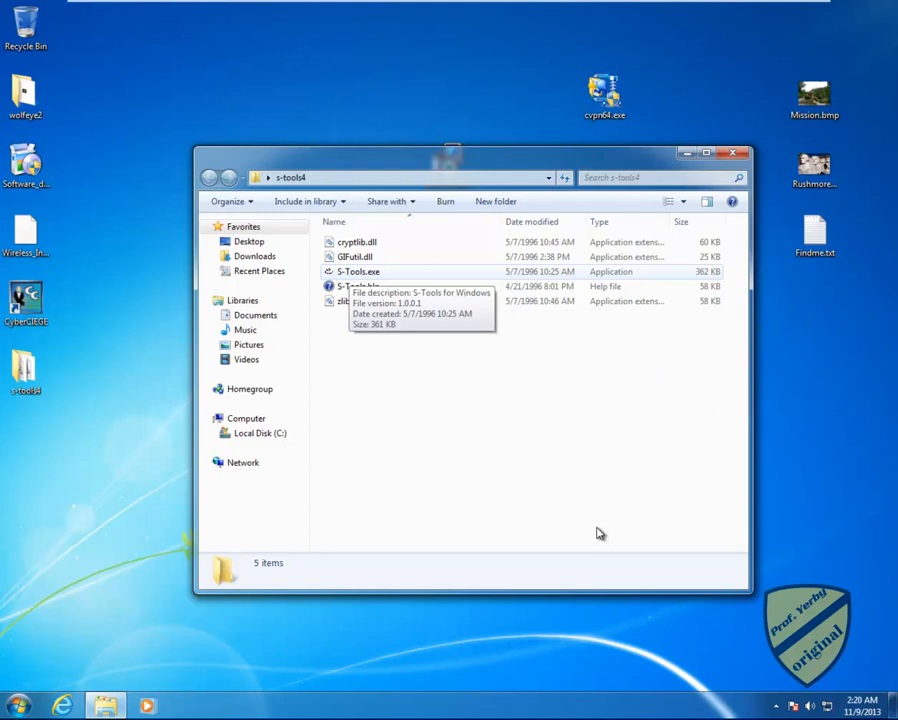
mouse_move(204, 436)
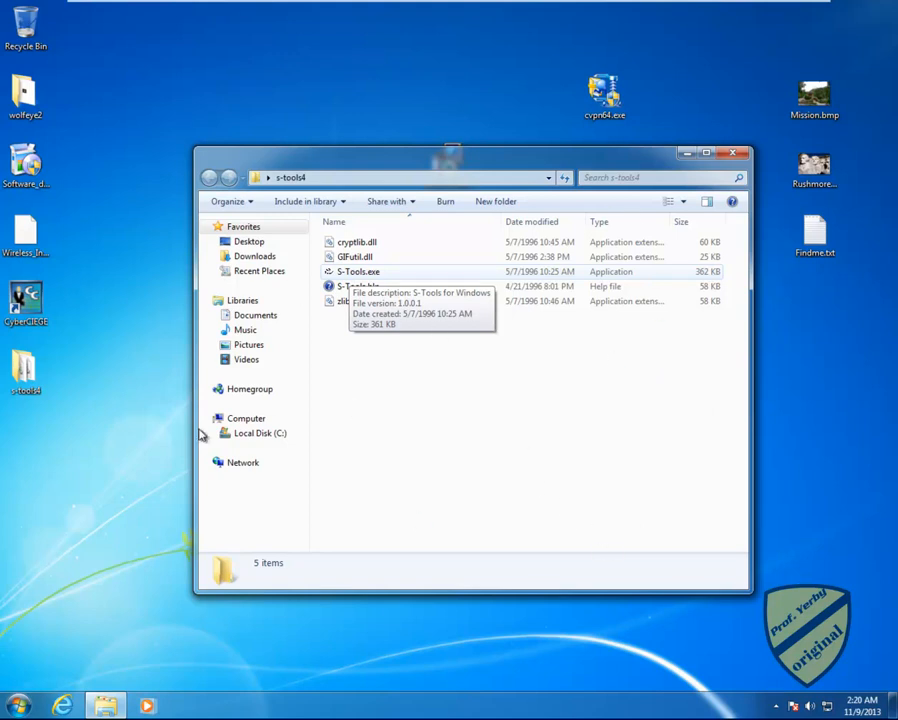
mouse_move(684, 158)
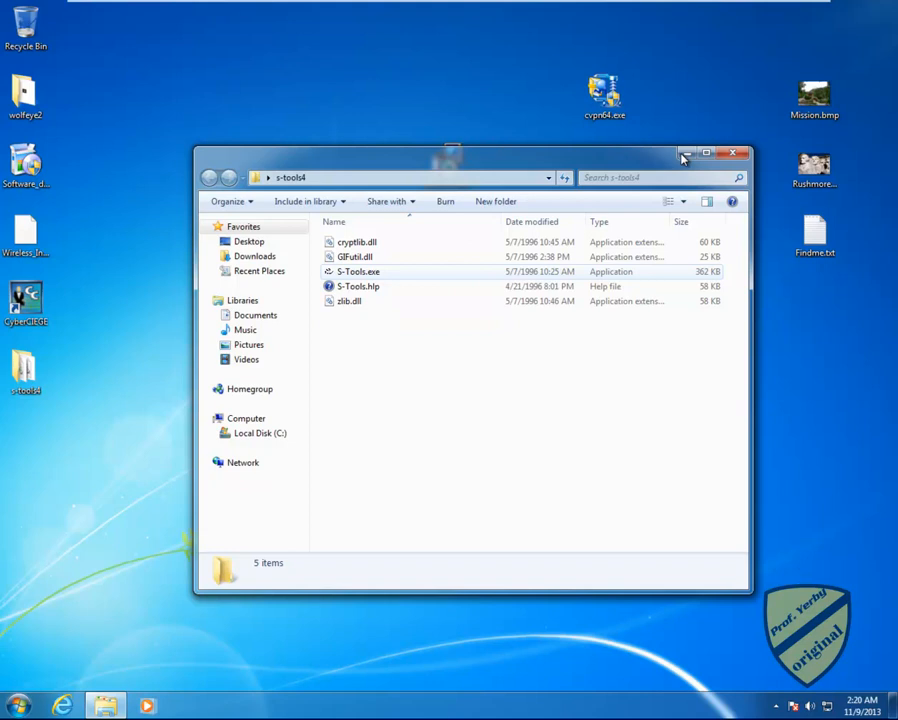
mouse_move(392, 374)
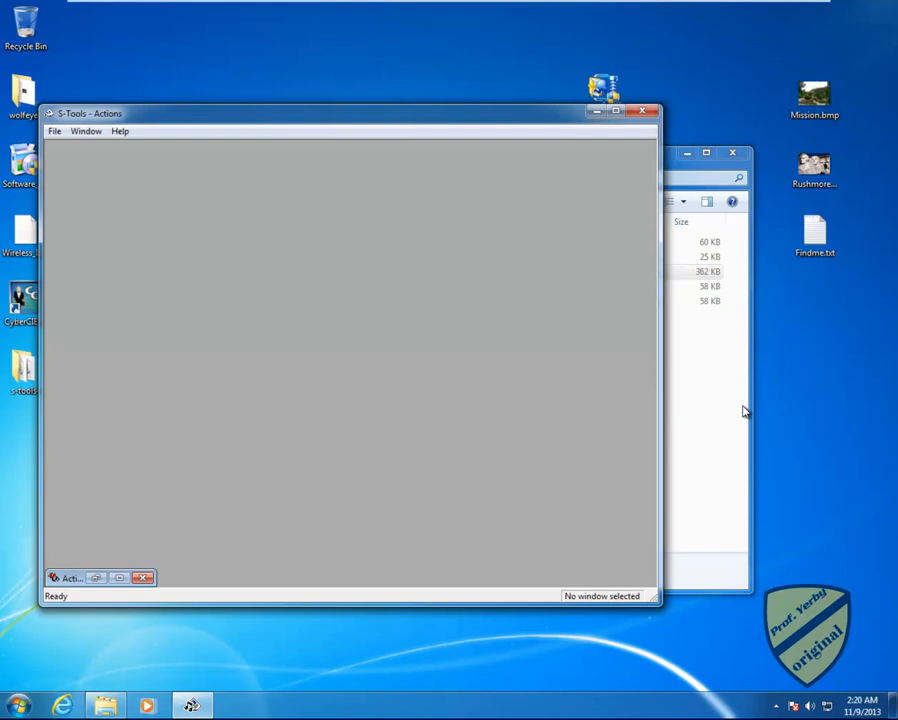
mouse_move(244, 374)
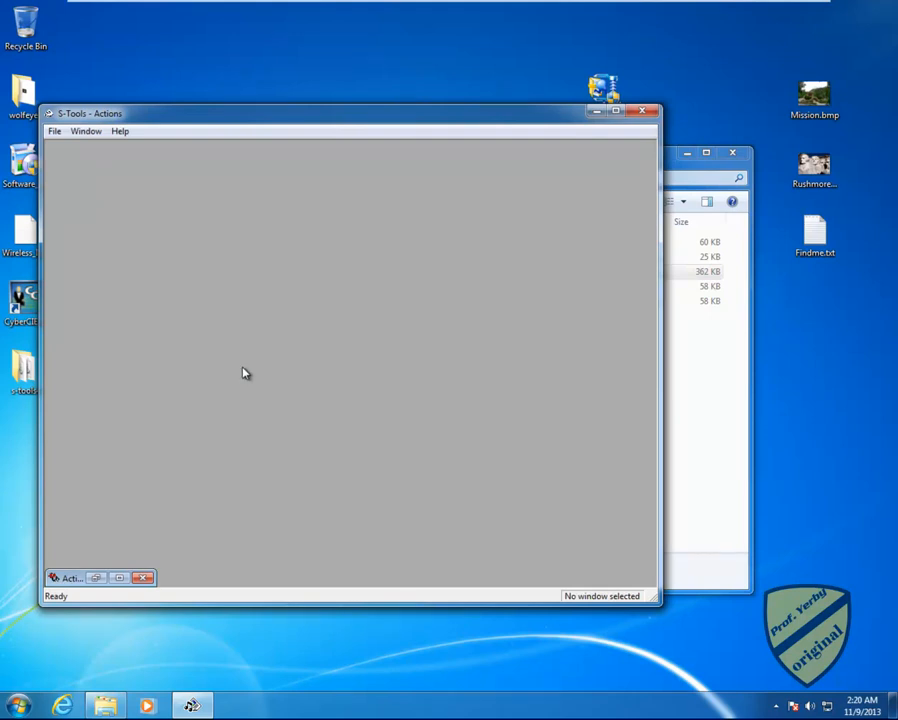
mouse_move(884, 182)
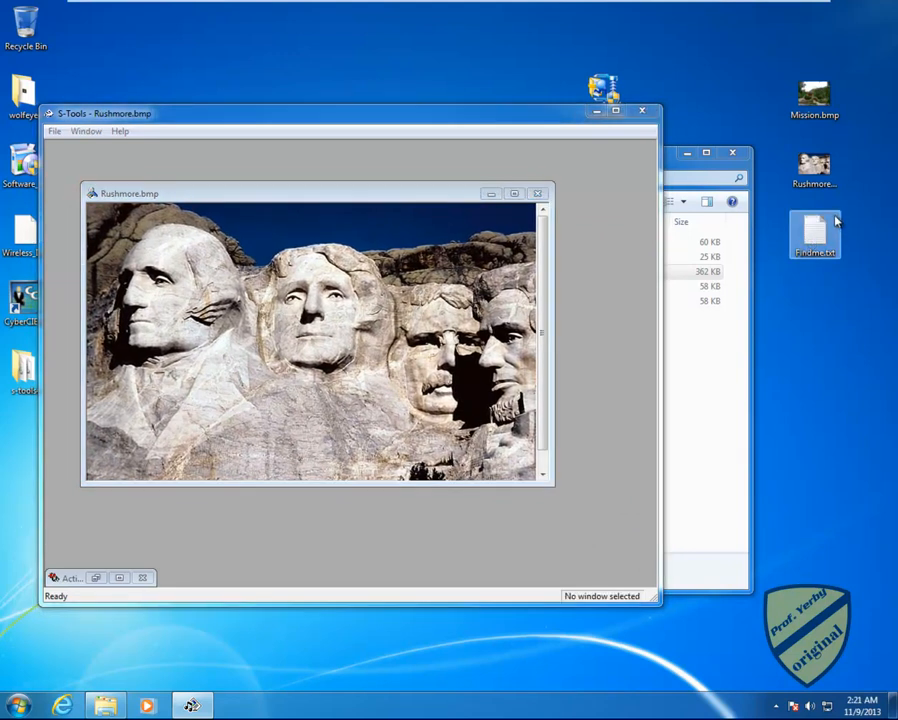
mouse_move(814, 242)
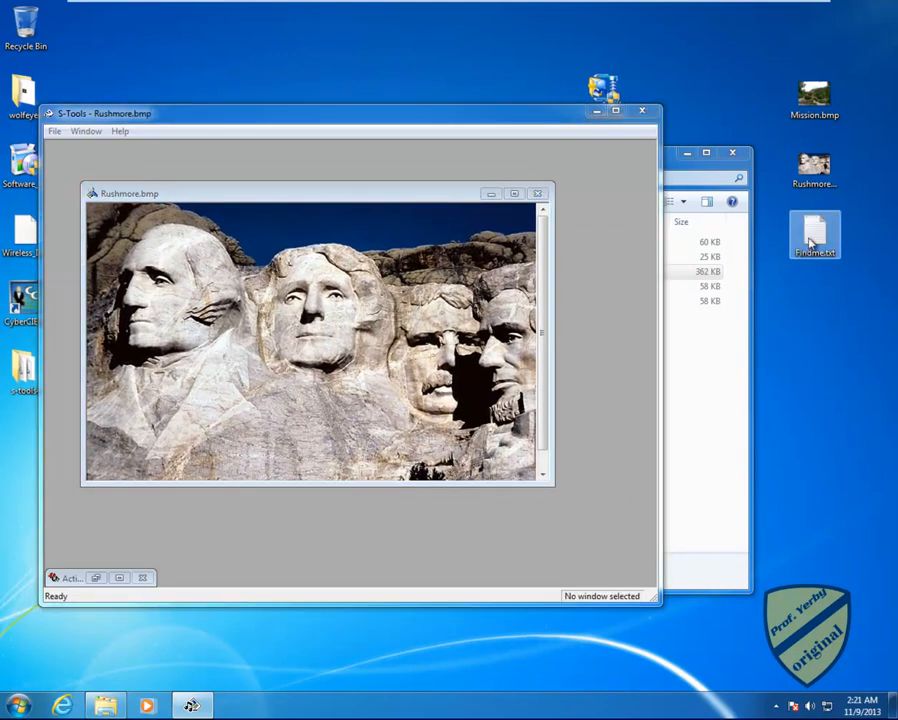
mouse_move(830, 224)
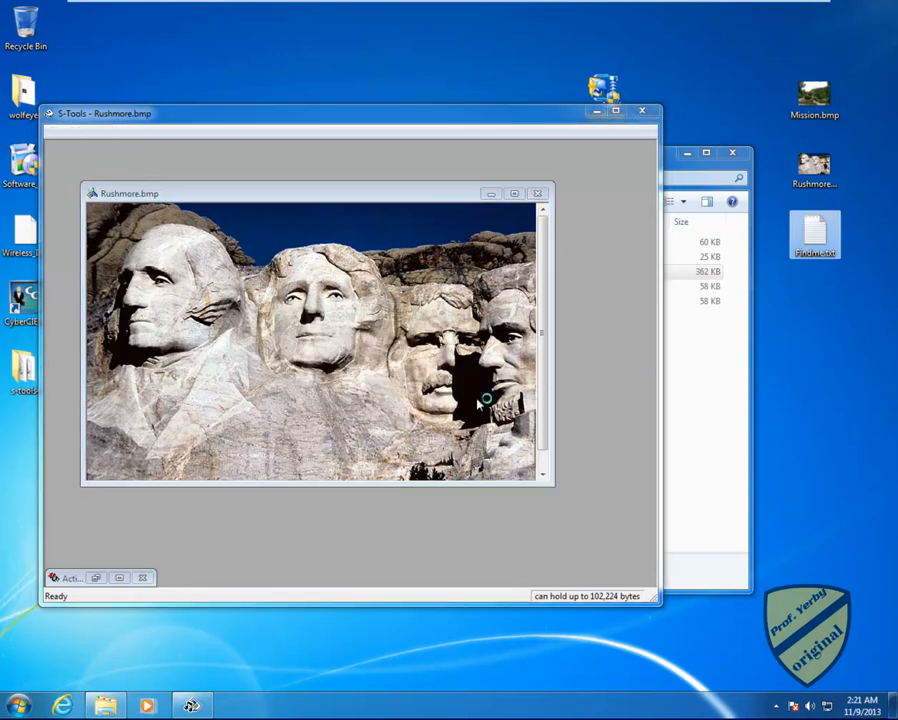
Step: Open Findme.txt in Notepad to read the note meant for hiding
double_click(814, 230)
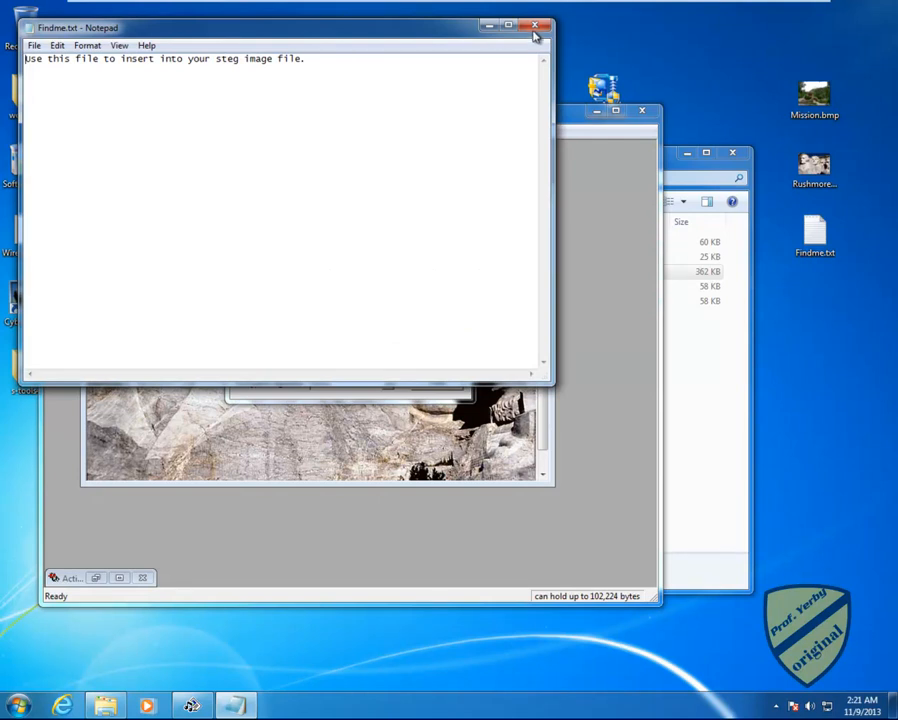
Step: Close the note, enter and verify the passphrase, and review the encryption algorithms keeping IDEA
left_click(536, 26)
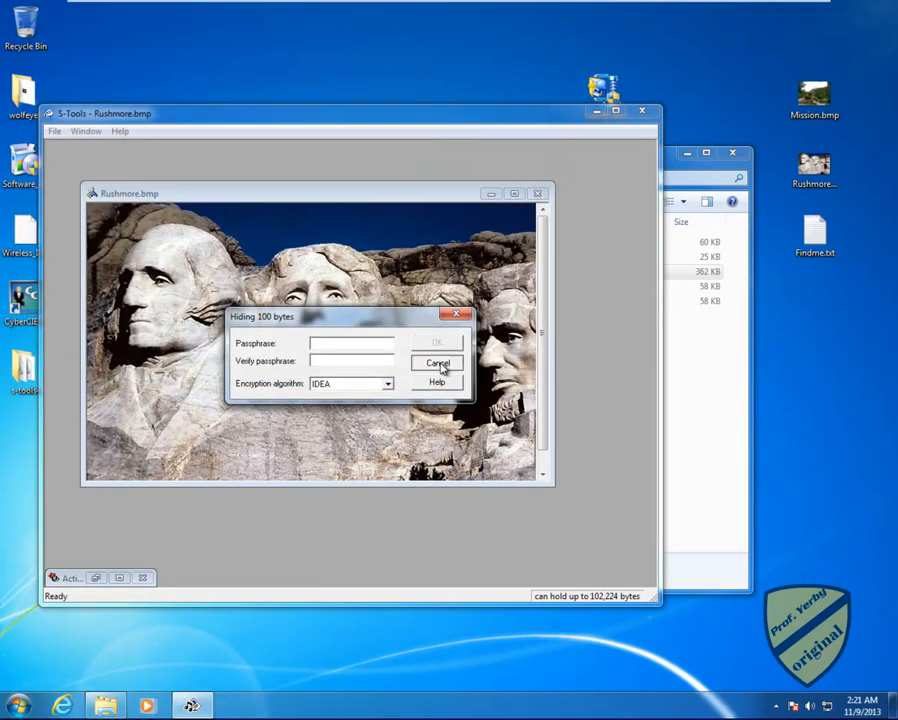
left_click(436, 362)
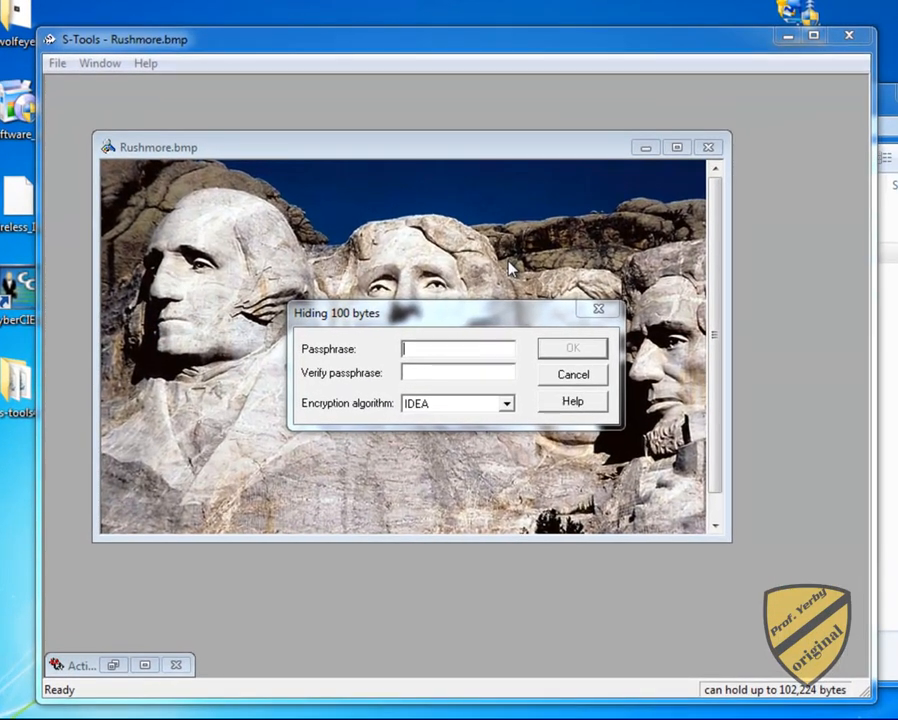
mouse_move(520, 304)
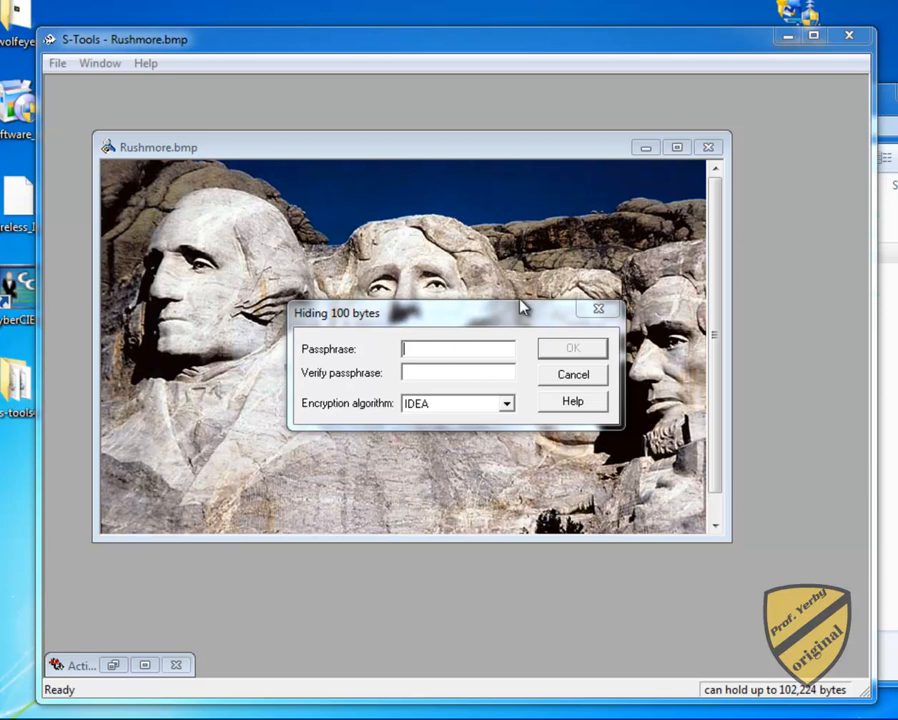
mouse_move(476, 332)
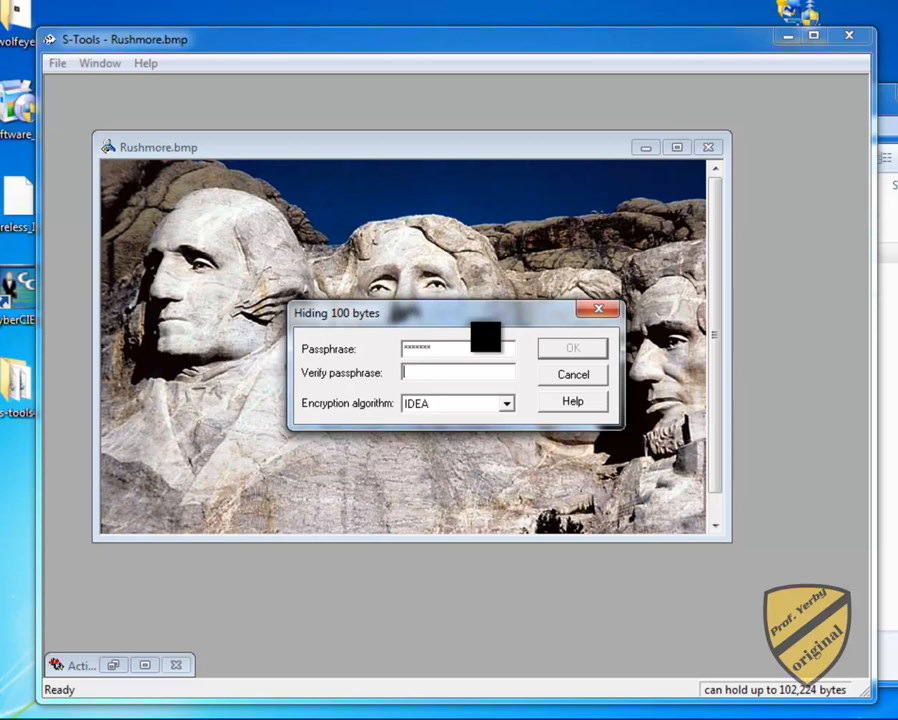
type("***")
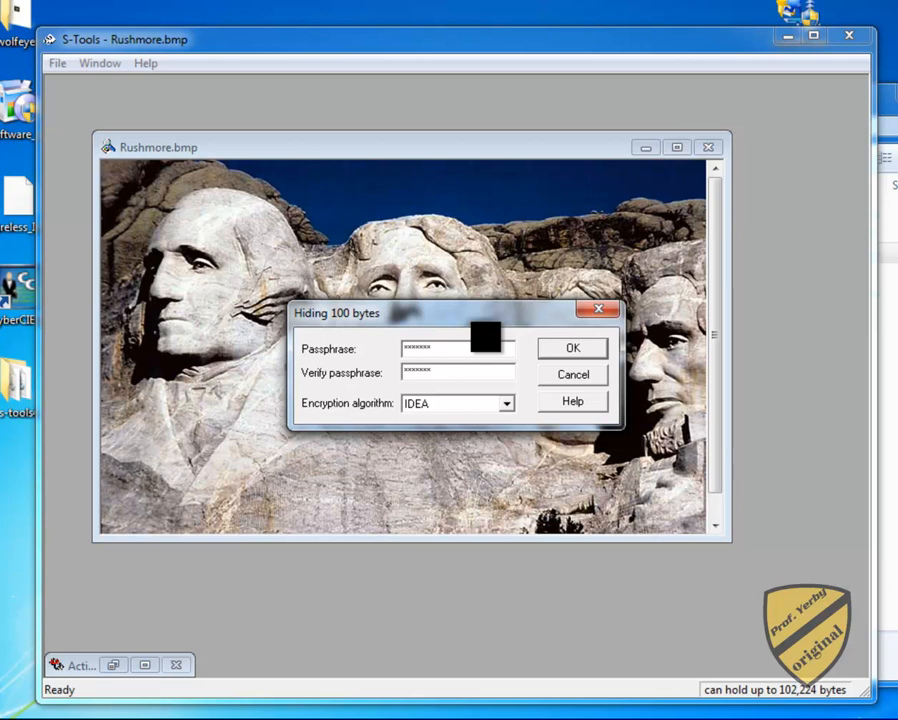
mouse_move(540, 400)
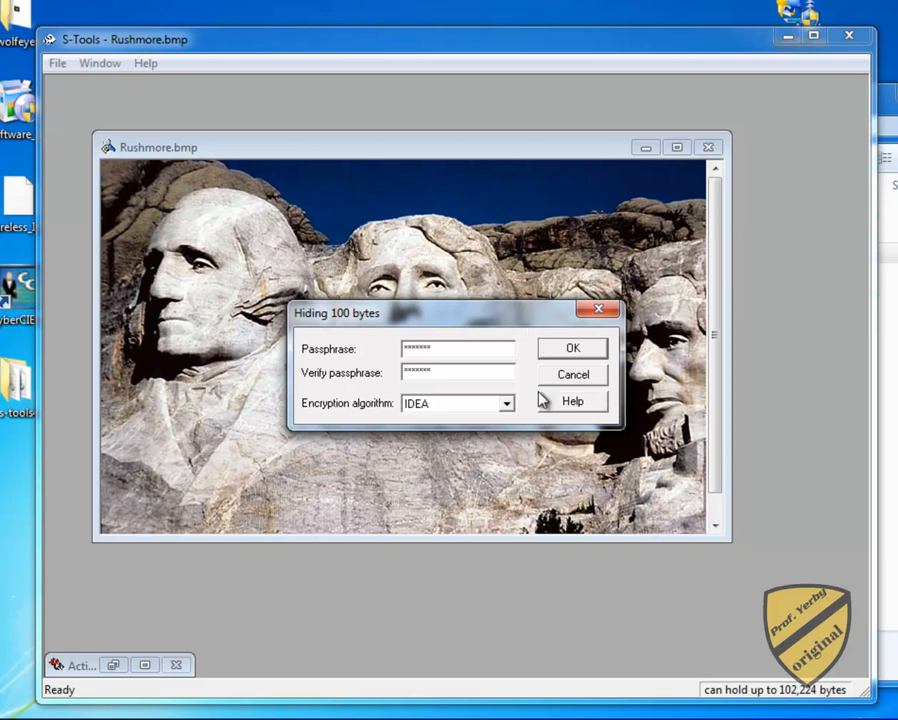
left_click(506, 404)
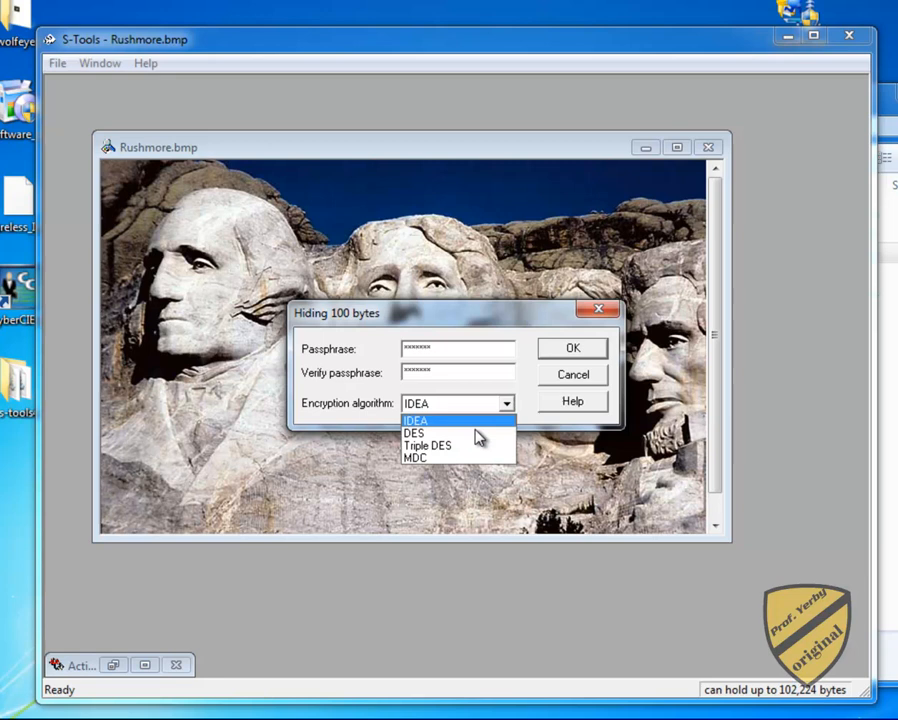
mouse_move(462, 422)
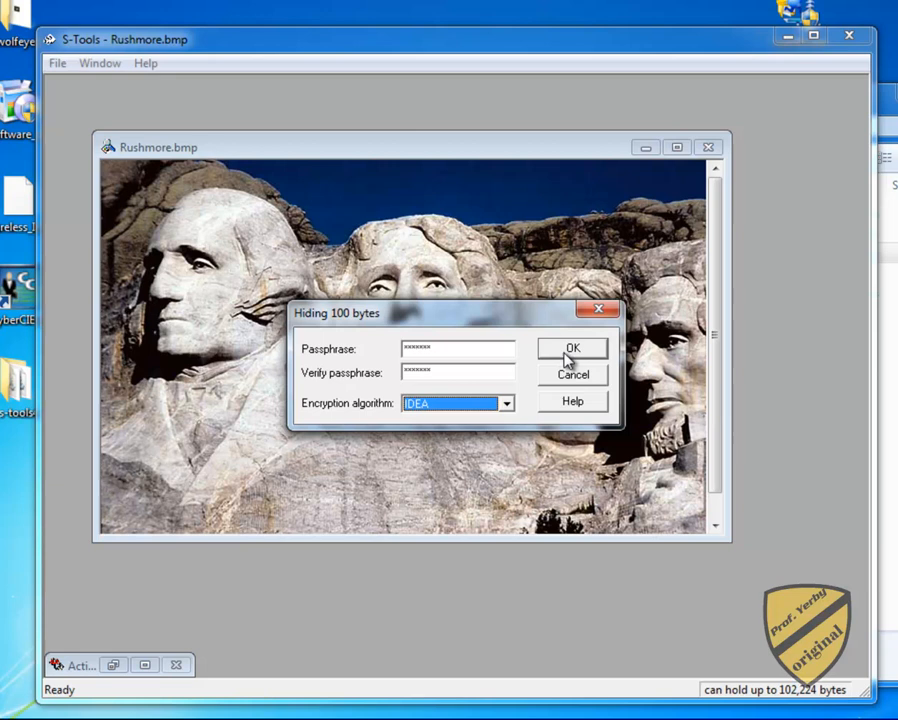
Step: Confirm the passphrase dialog so S-Tools creates the hidden data image from Rushmore.bmp
left_click(572, 348)
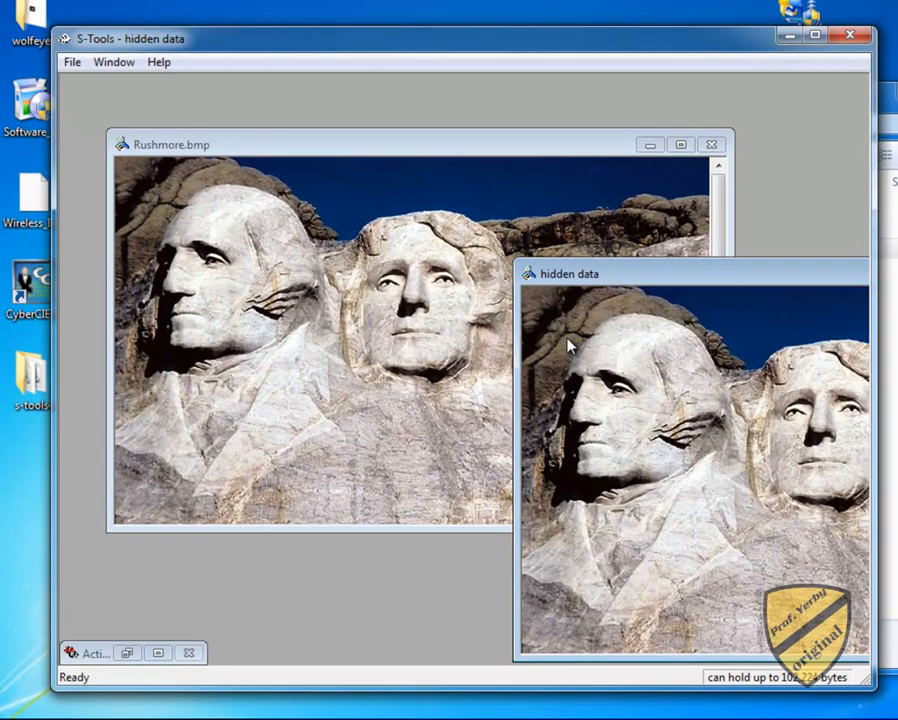
mouse_move(670, 270)
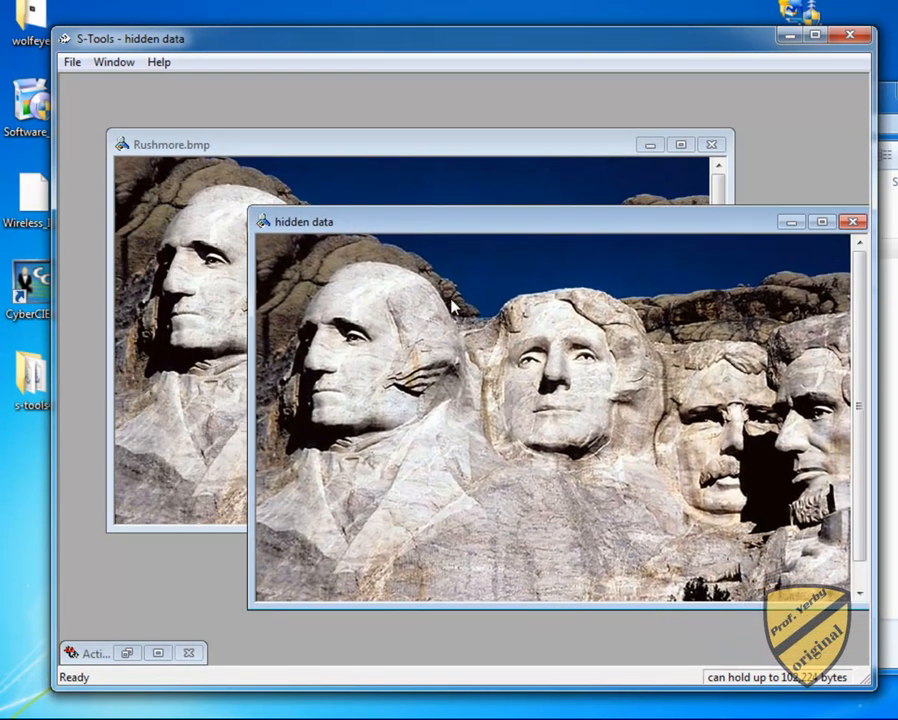
Step: Save the hidden data image to the Desktop as Steg.bmp, declining to replace GIFutil.dll
right_click(430, 310)
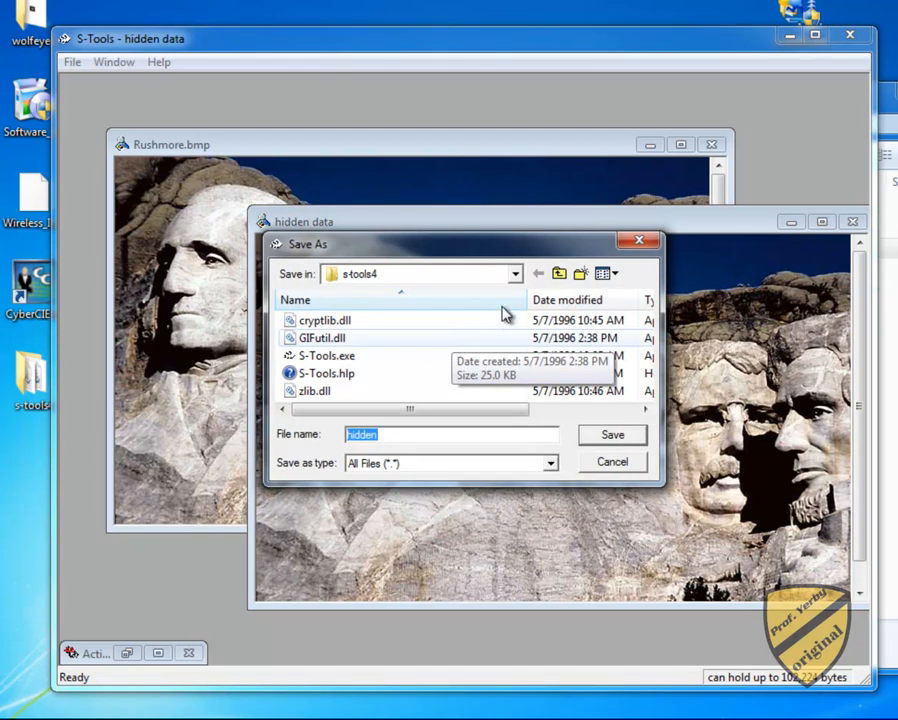
mouse_move(568, 278)
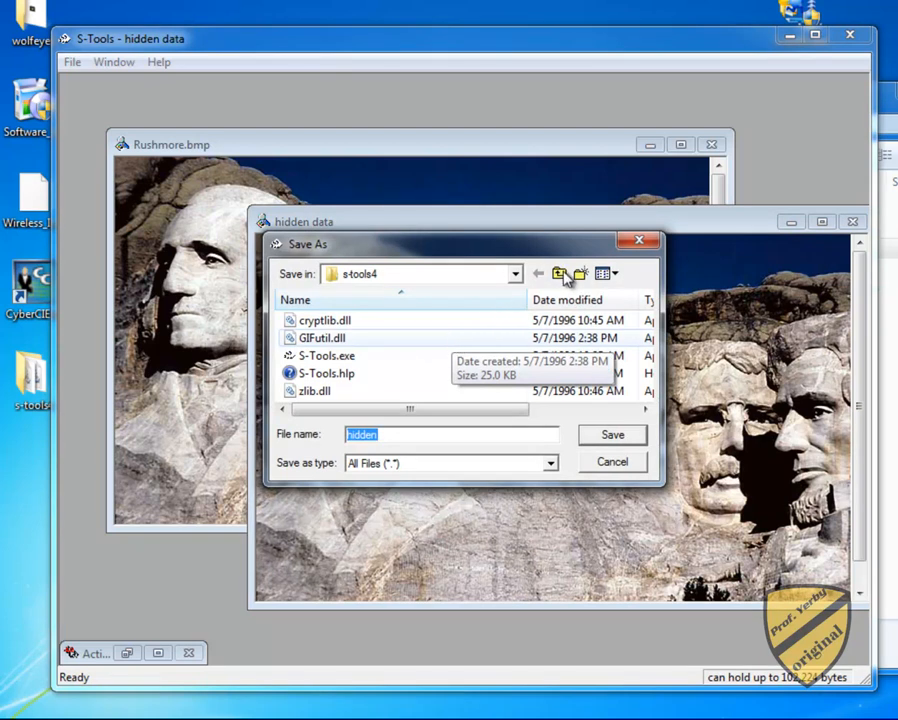
mouse_move(512, 284)
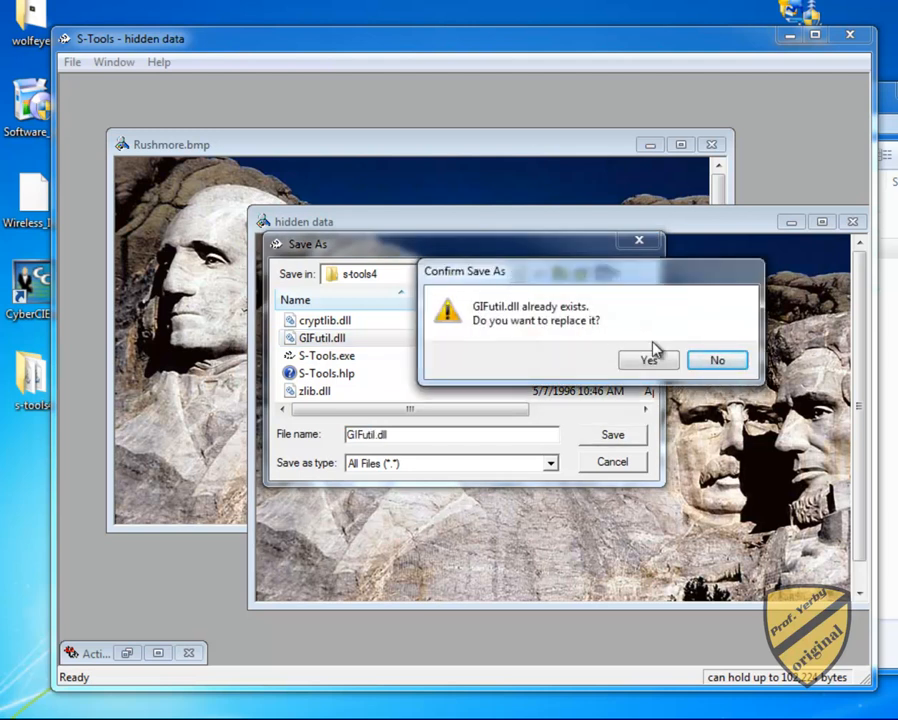
left_click(648, 360)
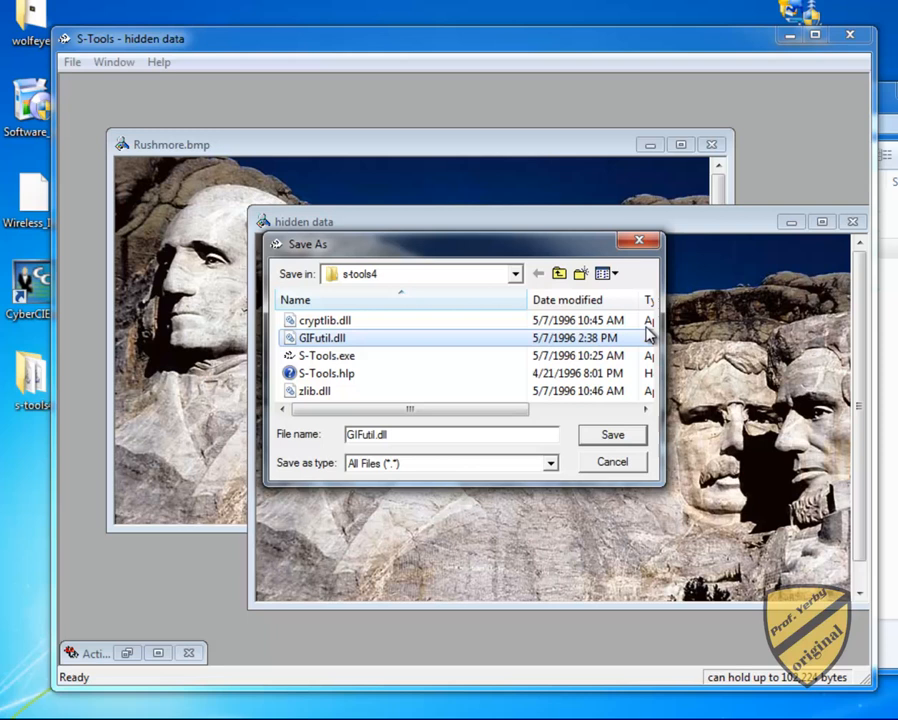
left_click(516, 272)
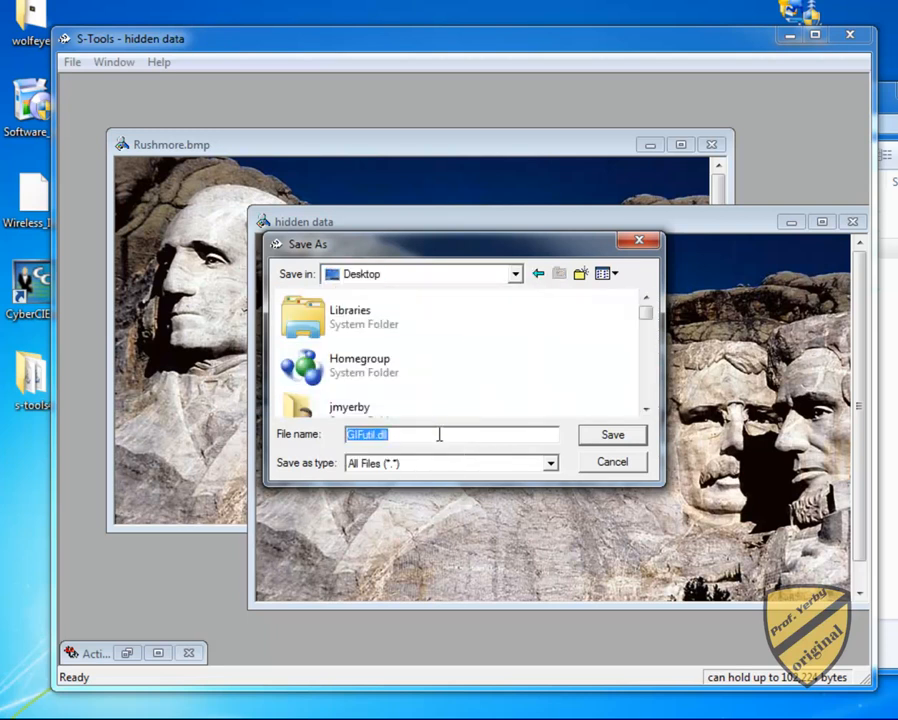
type("Steg.b")
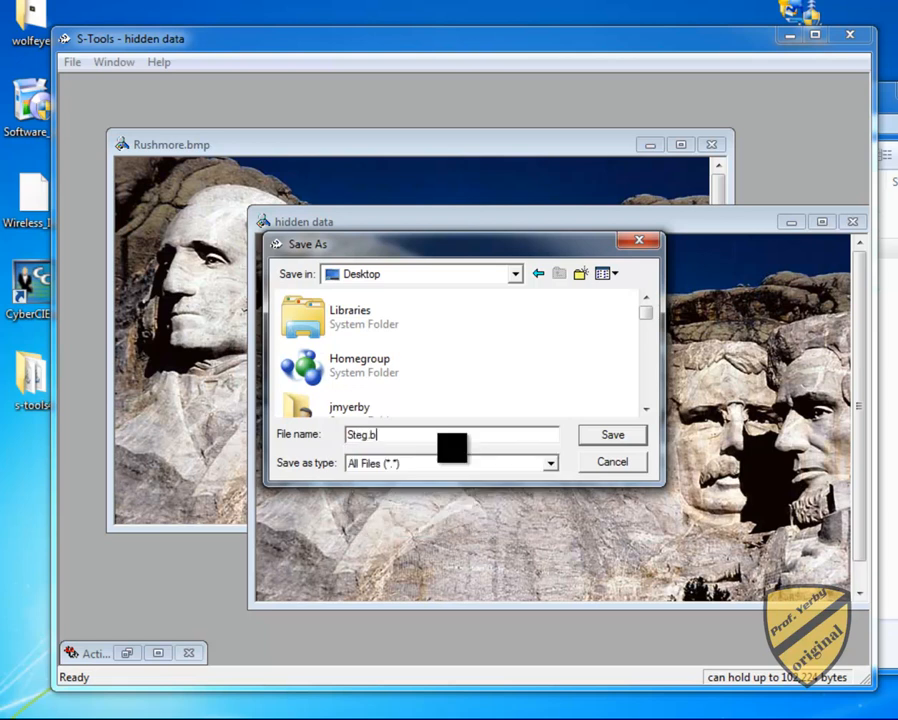
type("mp")
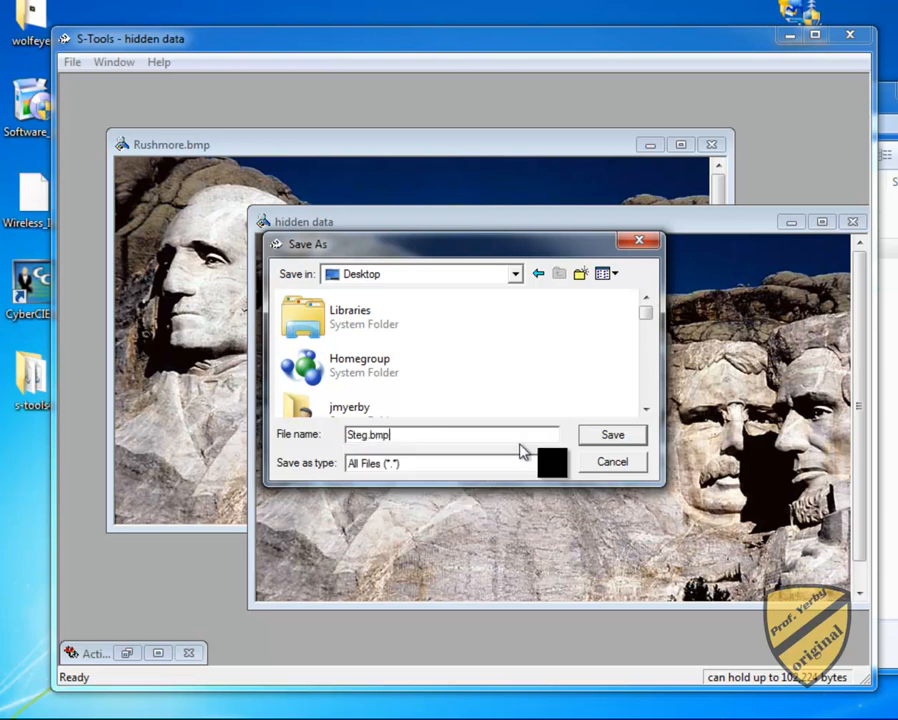
left_click(612, 434)
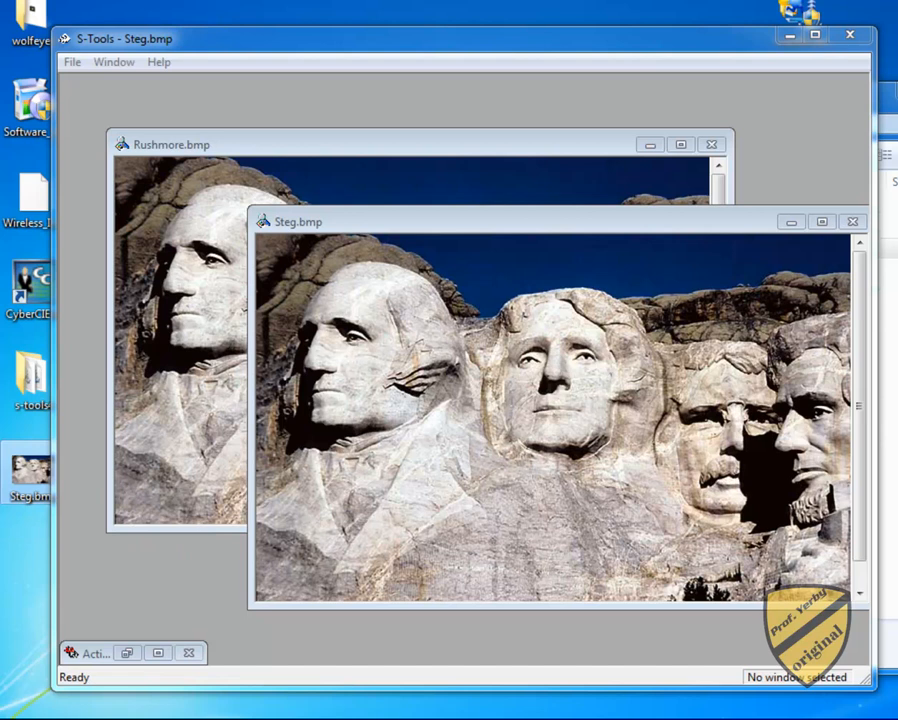
mouse_move(112, 462)
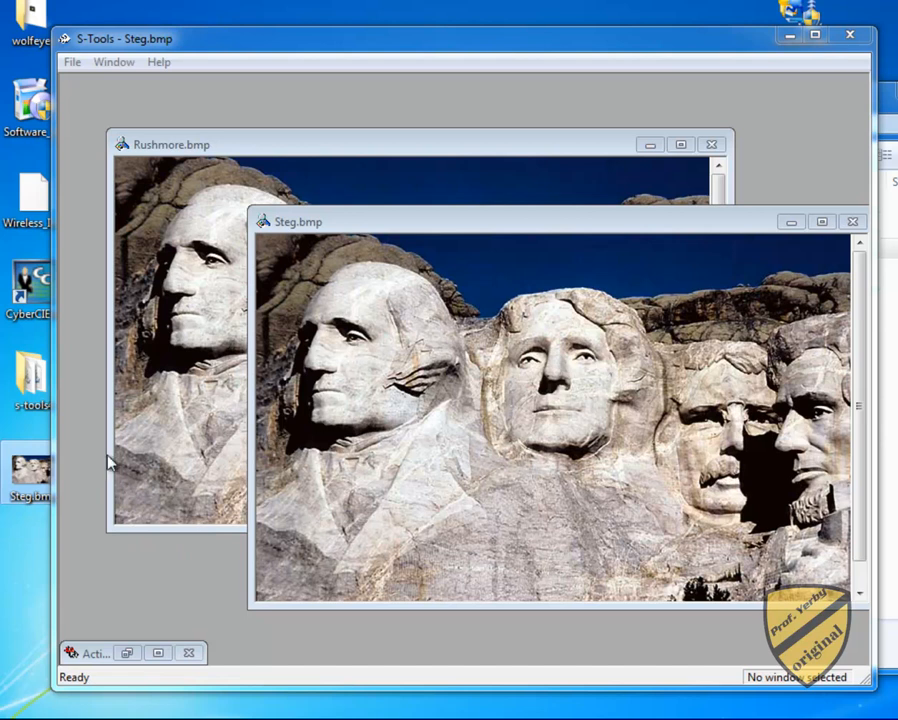
mouse_move(436, 608)
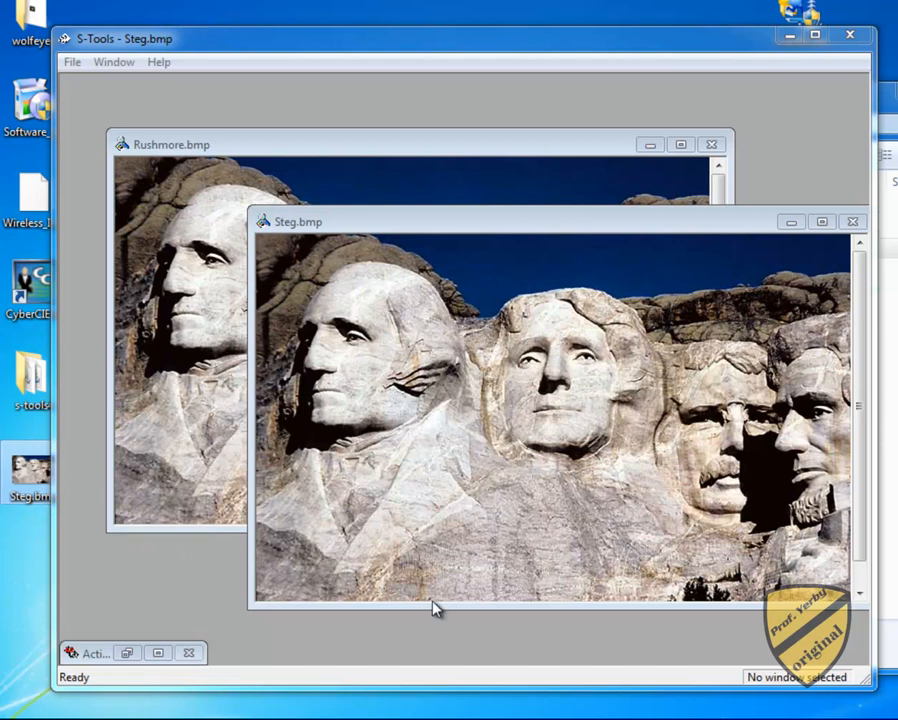
mouse_move(680, 396)
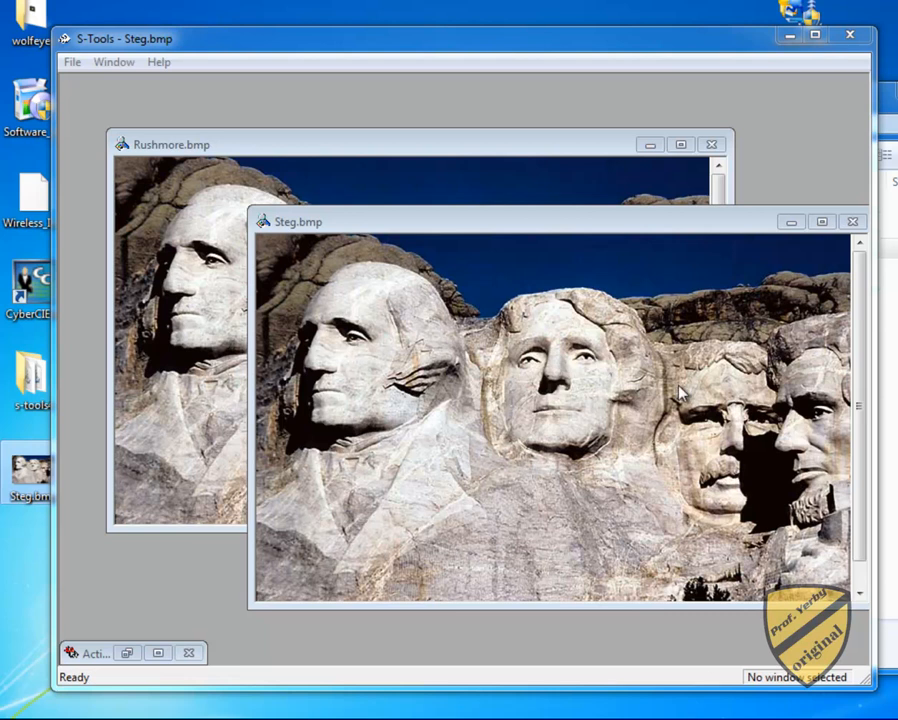
mouse_move(760, 256)
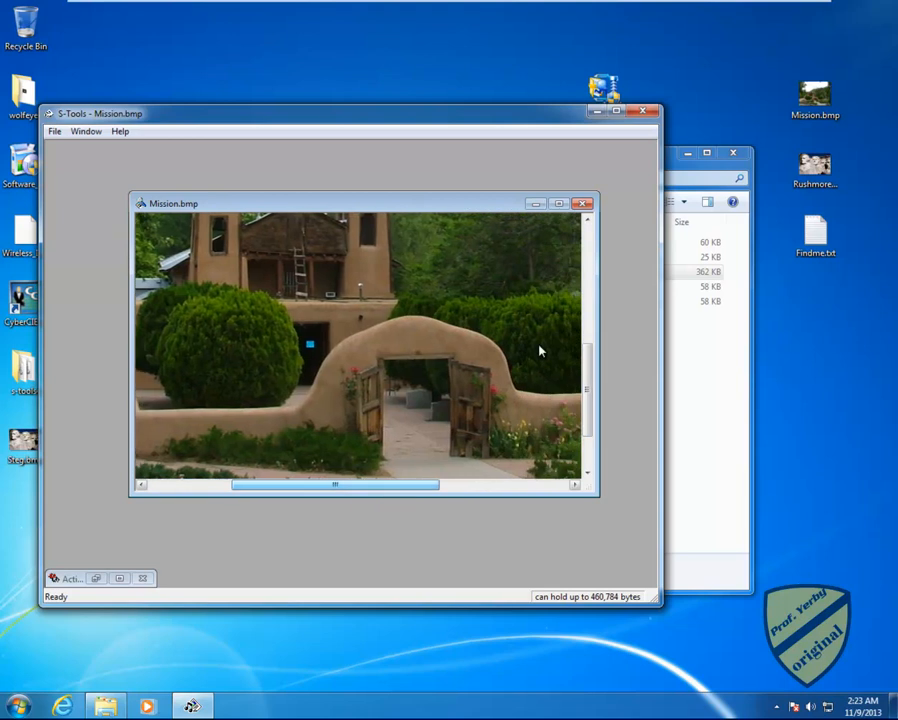
Step: Pick Mission.bmp from the desktop as the new cover image in S-Tools
left_click(816, 96)
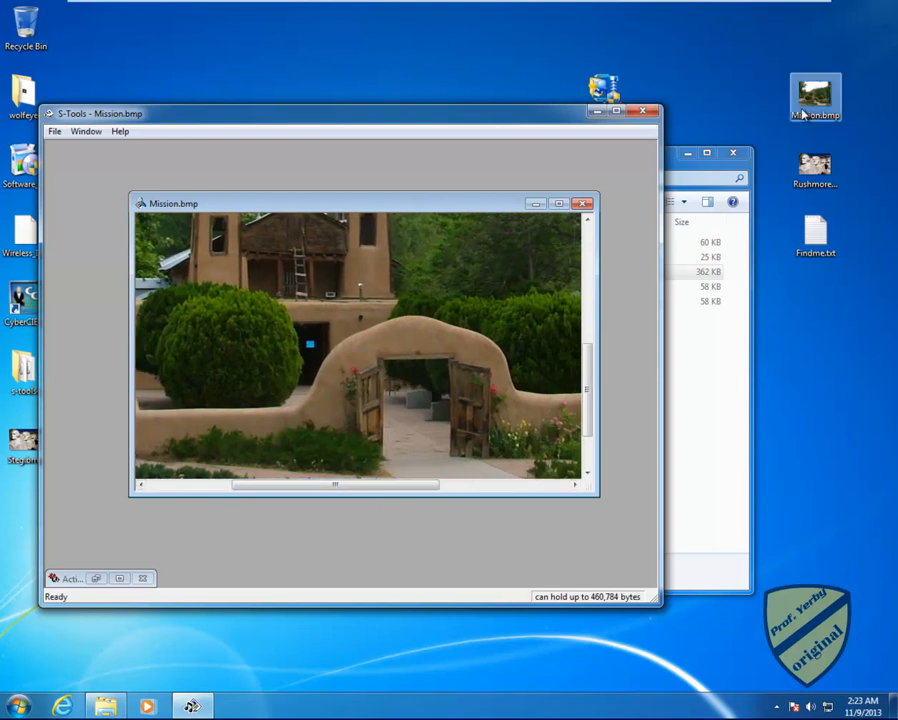
mouse_move(816, 96)
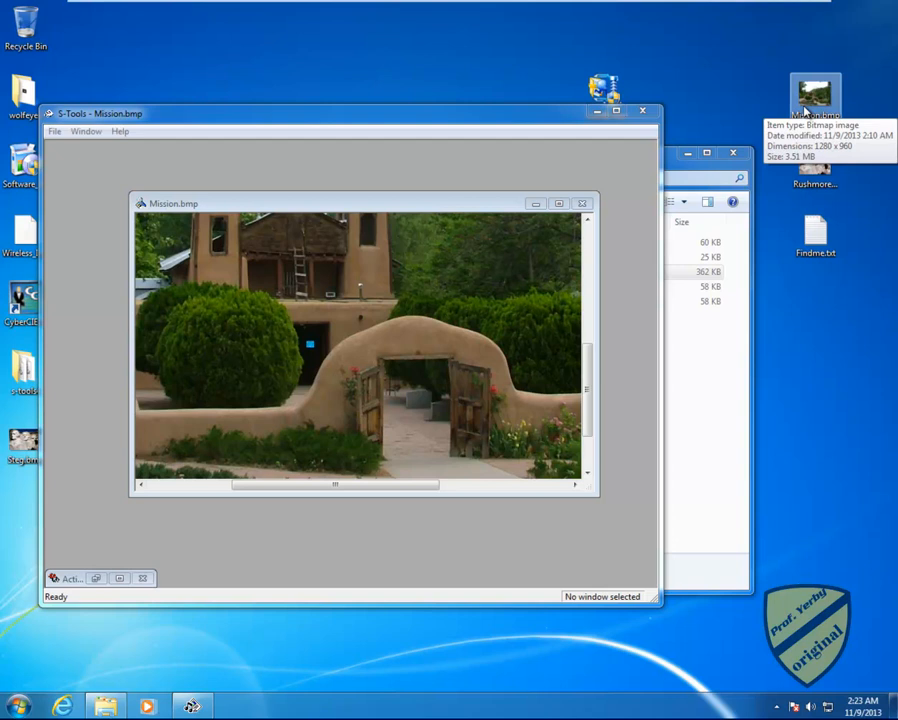
mouse_move(532, 238)
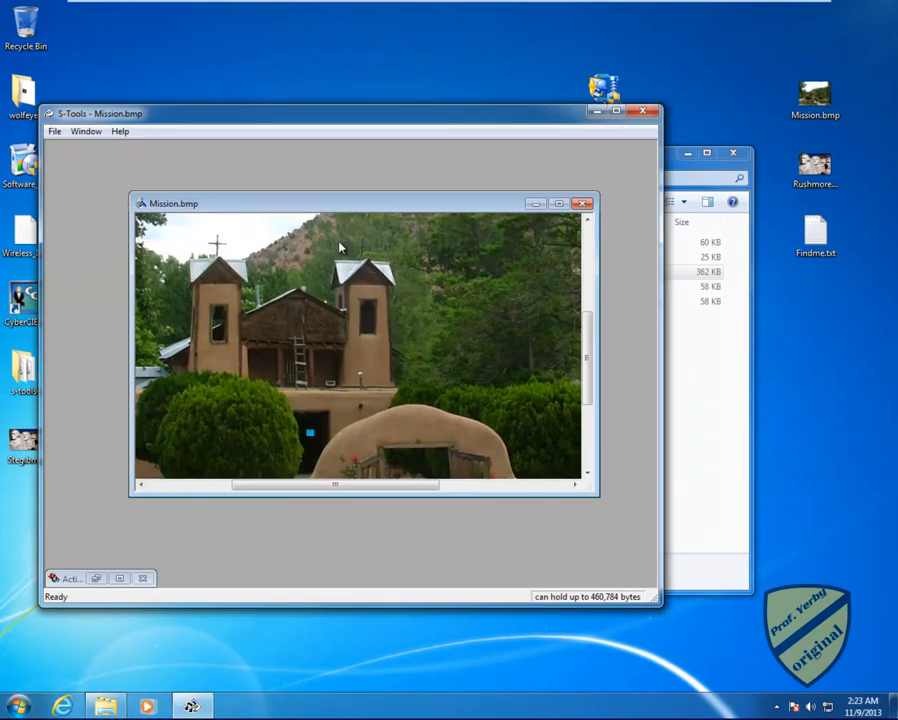
mouse_move(376, 270)
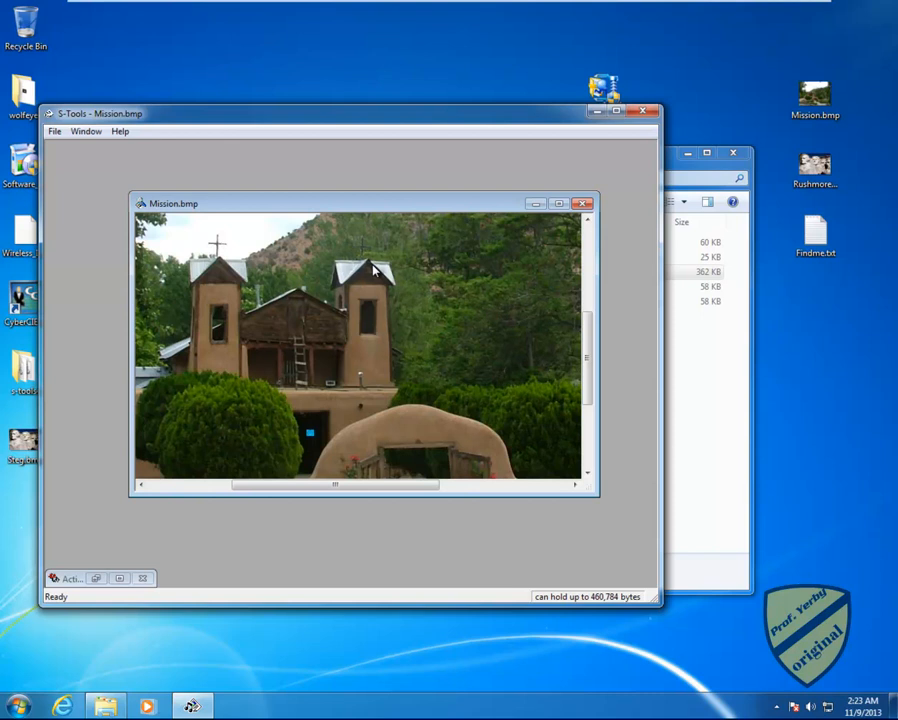
mouse_move(378, 320)
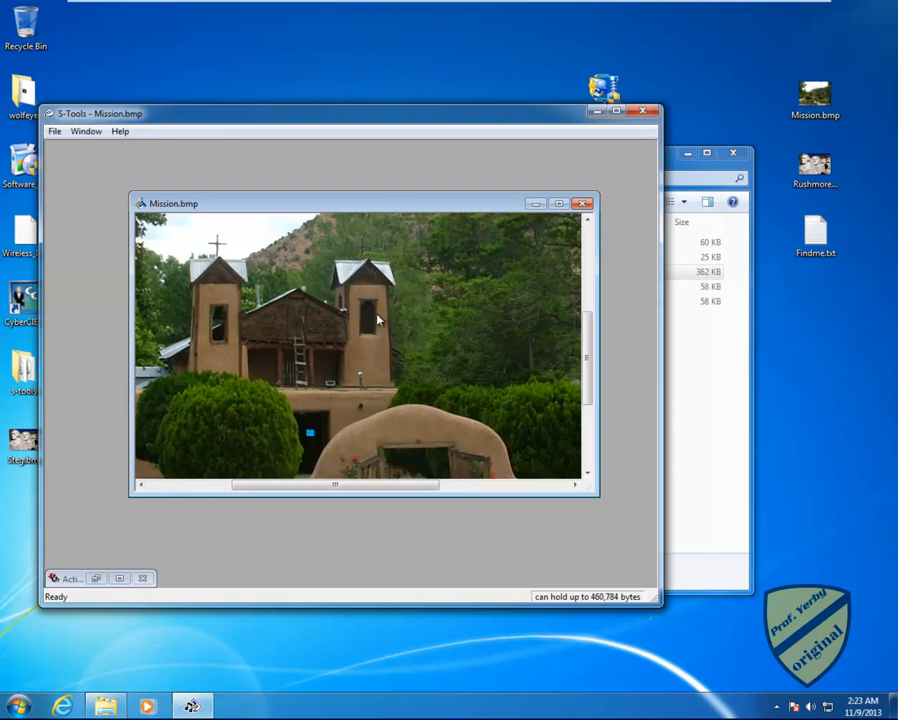
mouse_move(454, 318)
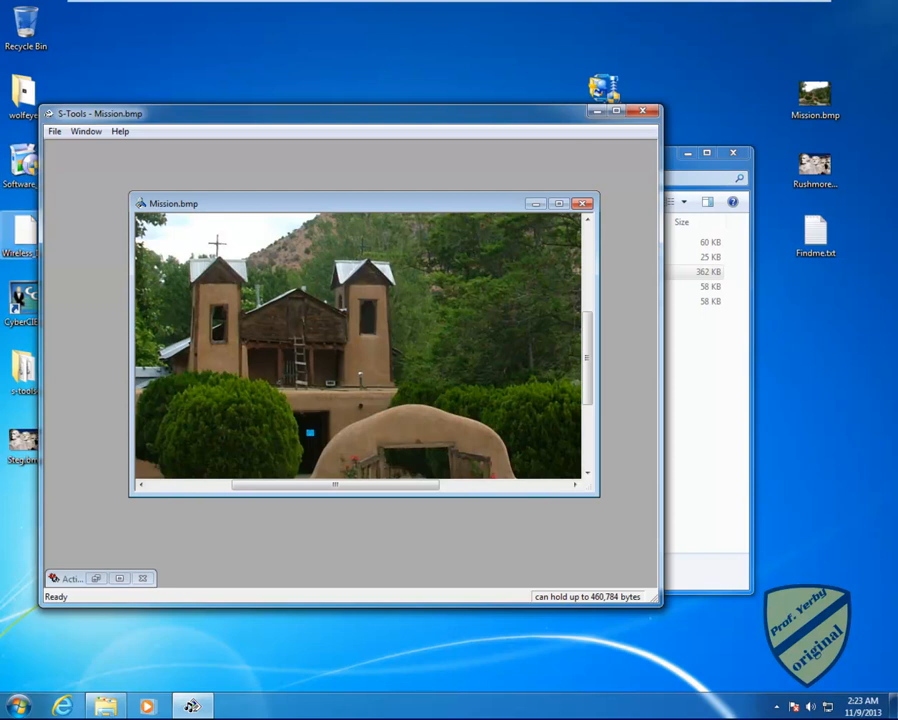
mouse_move(816, 376)
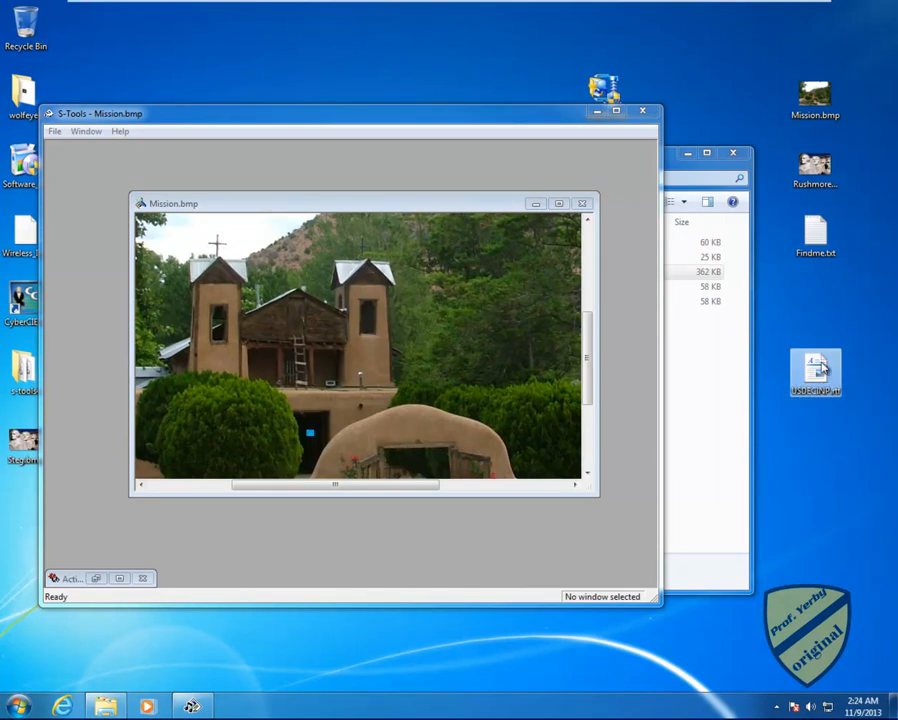
mouse_move(816, 372)
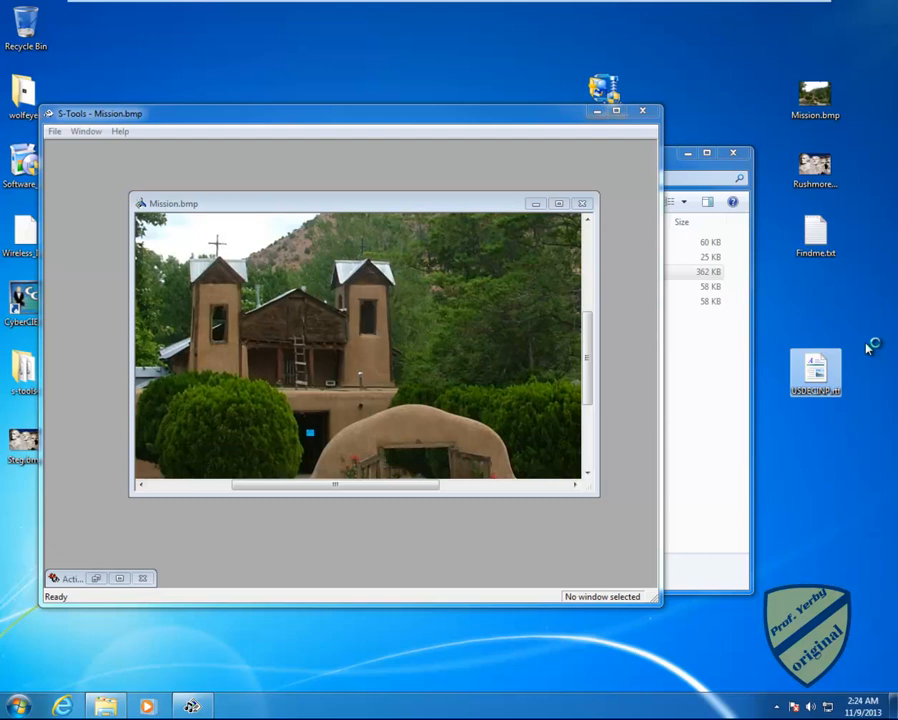
mouse_move(816, 364)
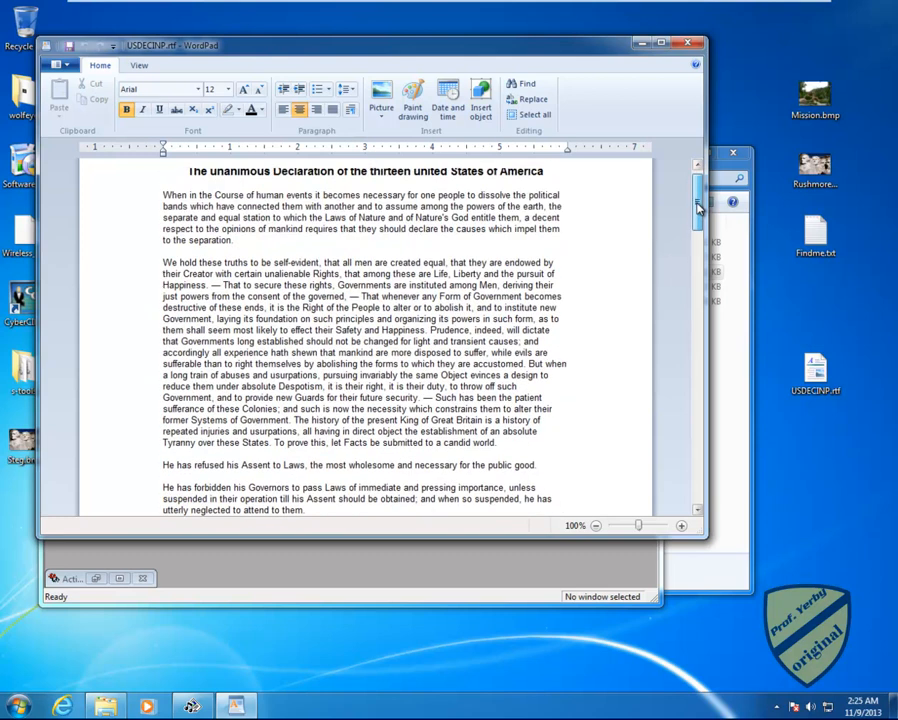
mouse_move(498, 280)
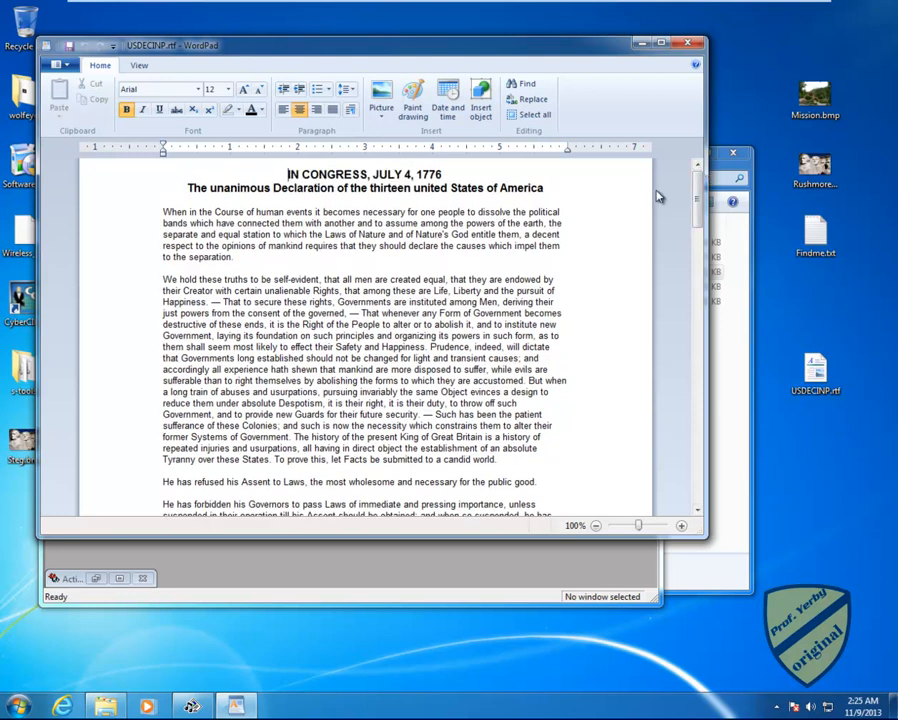
Step: Scroll down through the Declaration of Independence text to the signers in WordPad
scroll("down", 3)
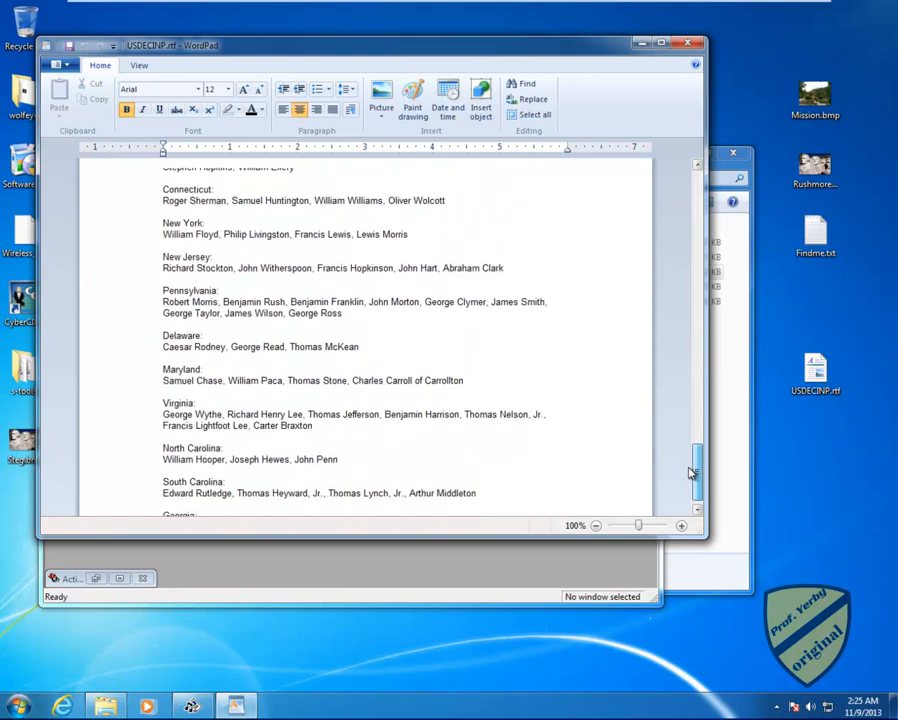
scroll("down", 3)
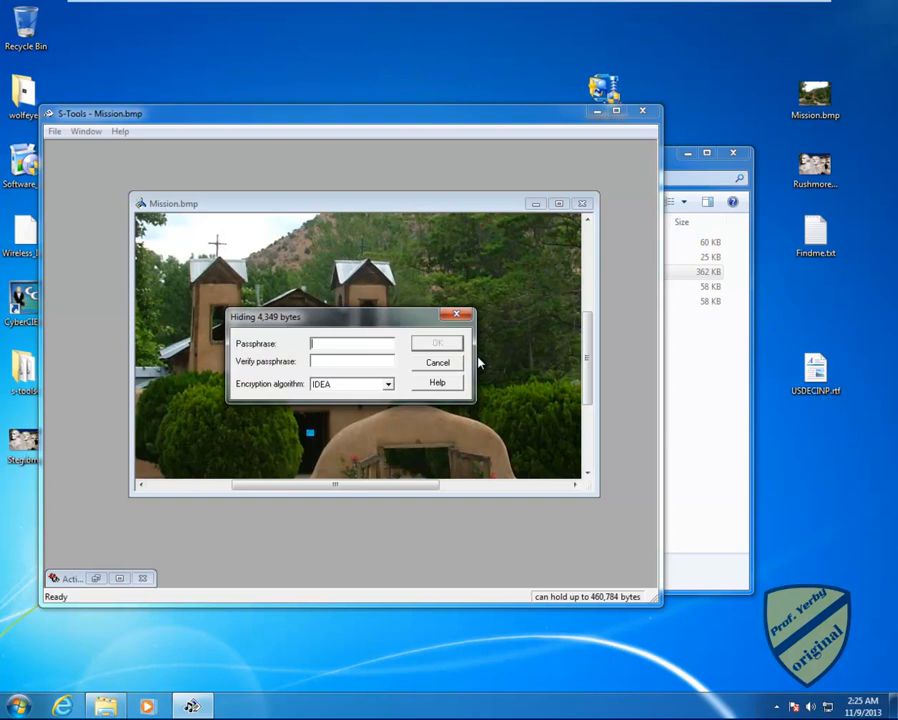
Step: Enter the passphrase in both fields with IDEA encryption to hide the document in Mission.bmp
left_click(352, 344)
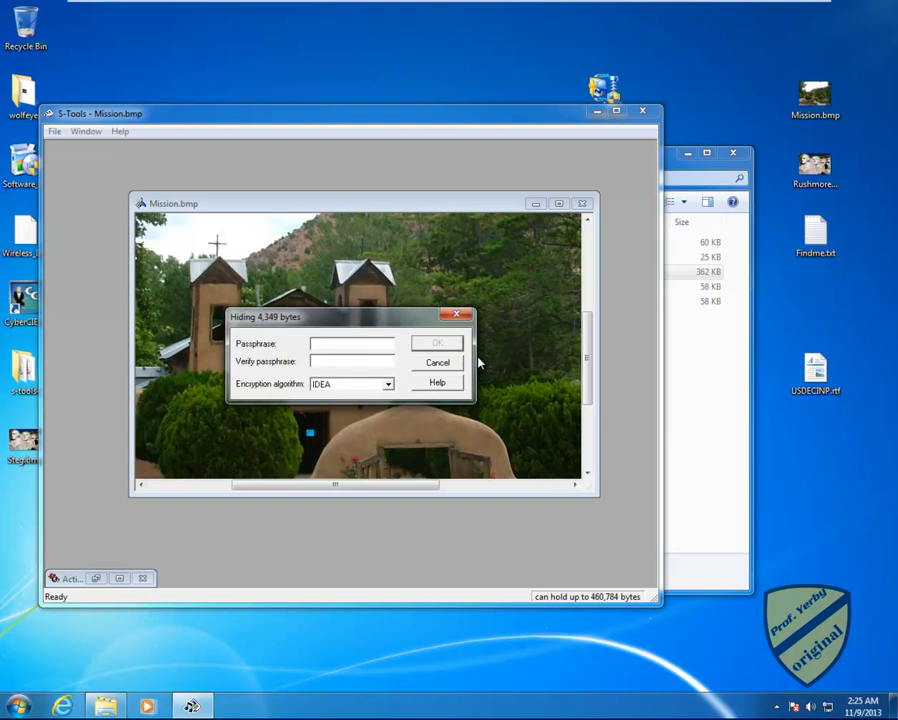
type("***")
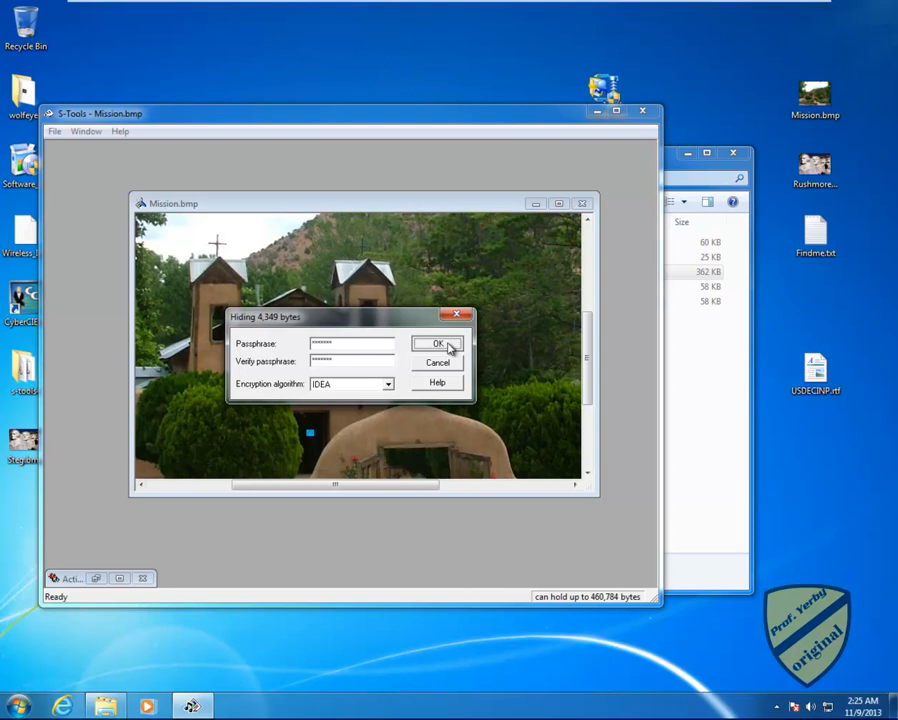
left_click(436, 344)
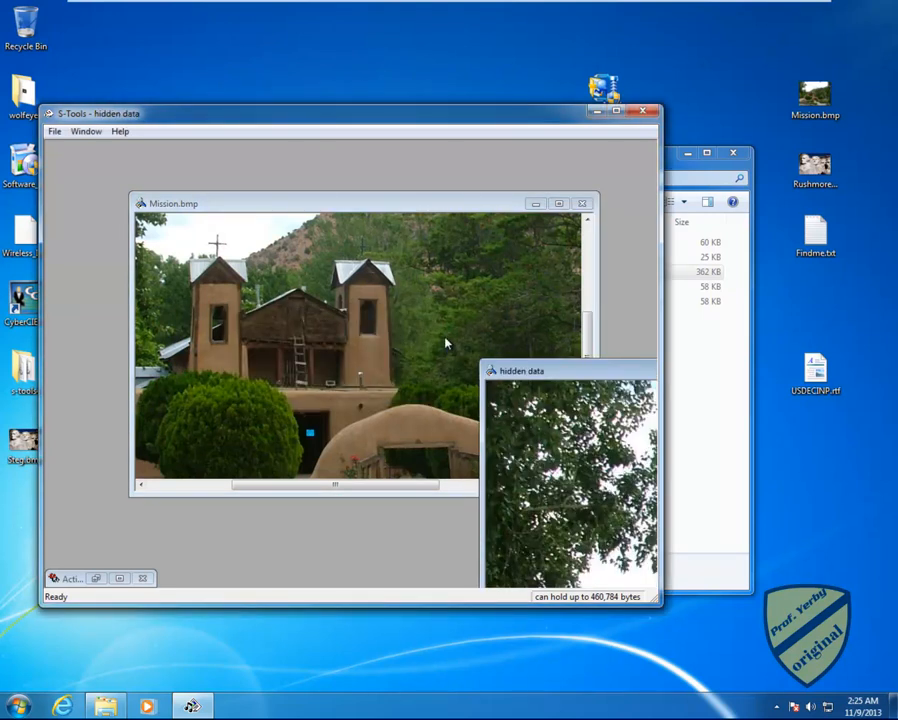
mouse_move(620, 376)
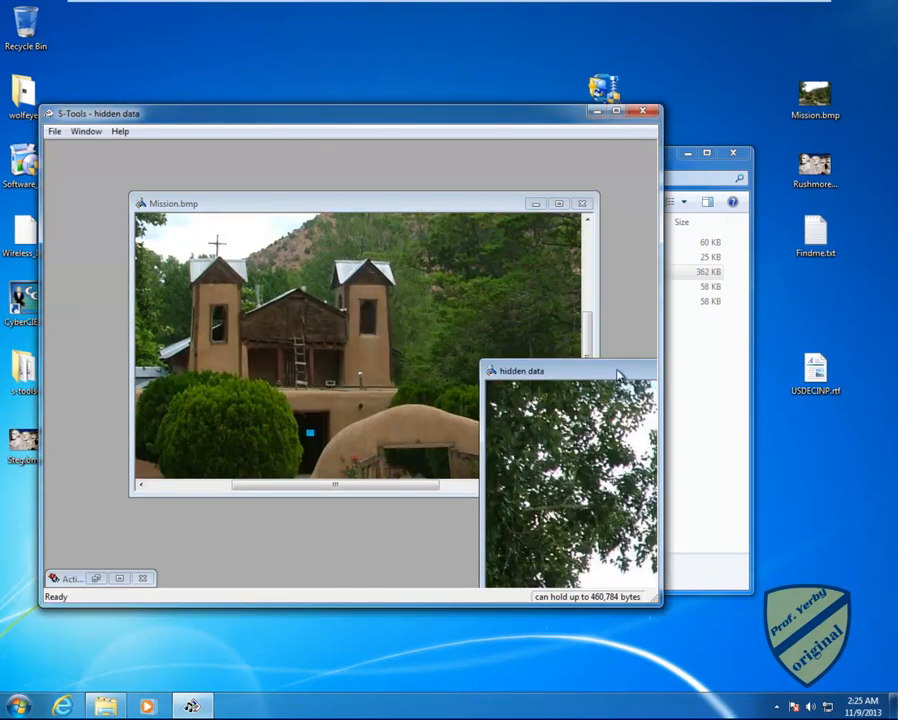
Step: Save the hidden data image to the Desktop under the name Mission-steg
right_click(310, 300)
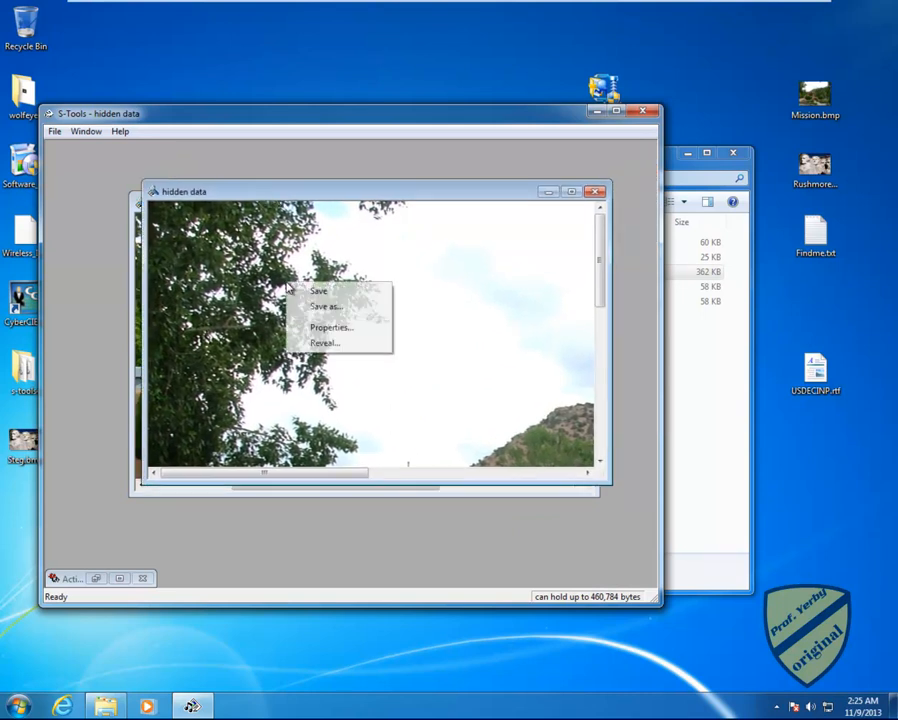
left_click(324, 304)
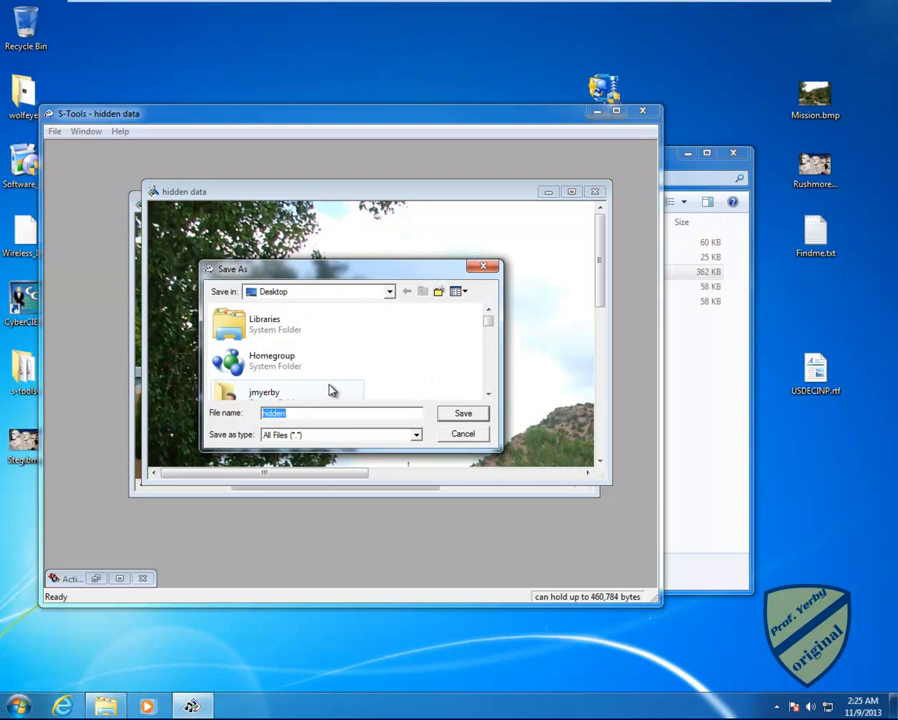
type("Mission-steg")
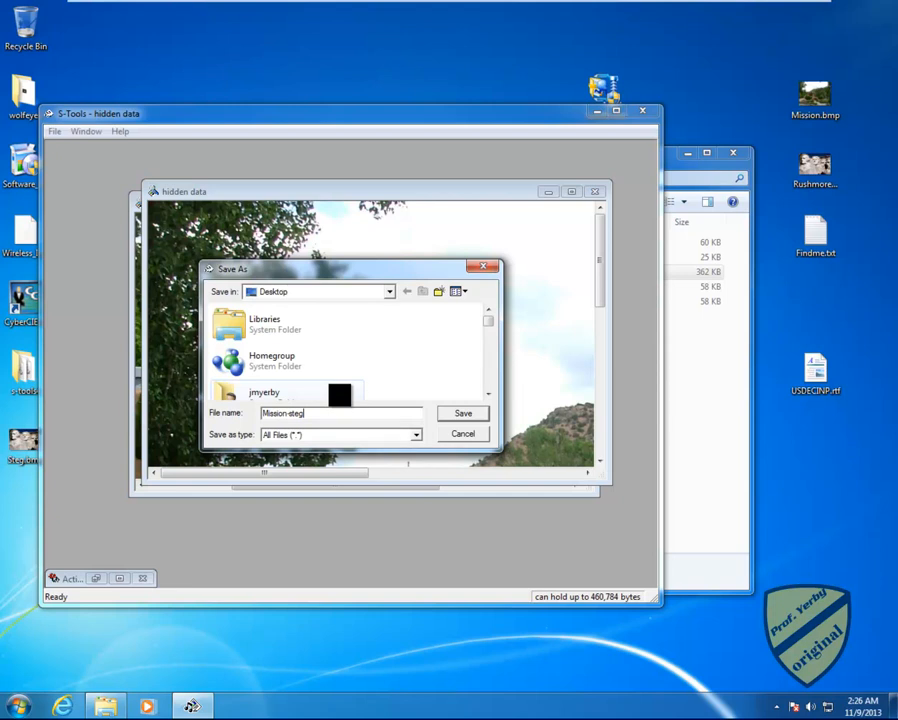
type(".")
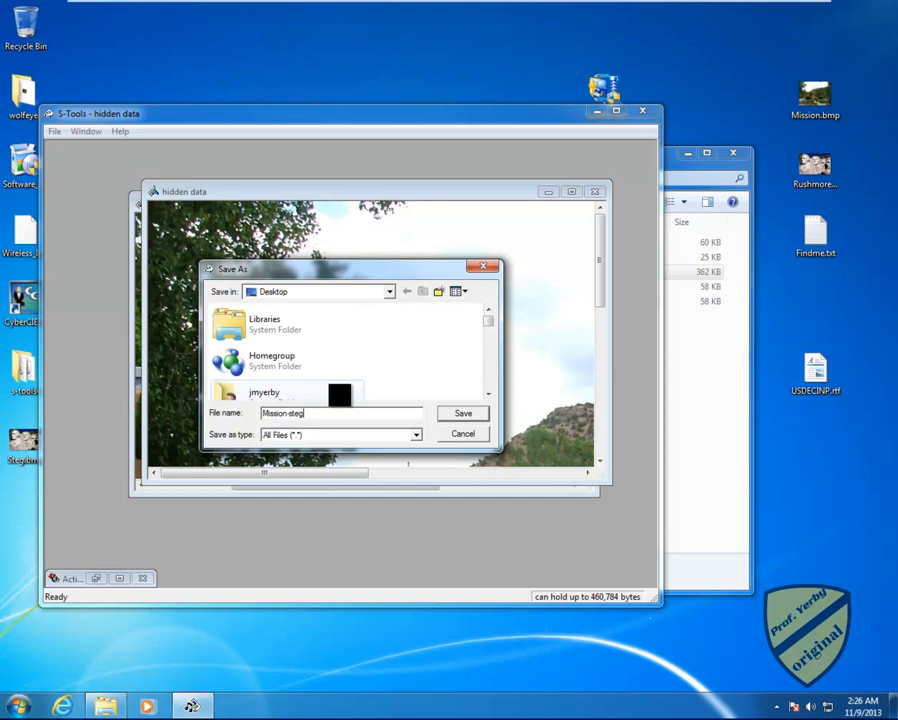
left_click(462, 412)
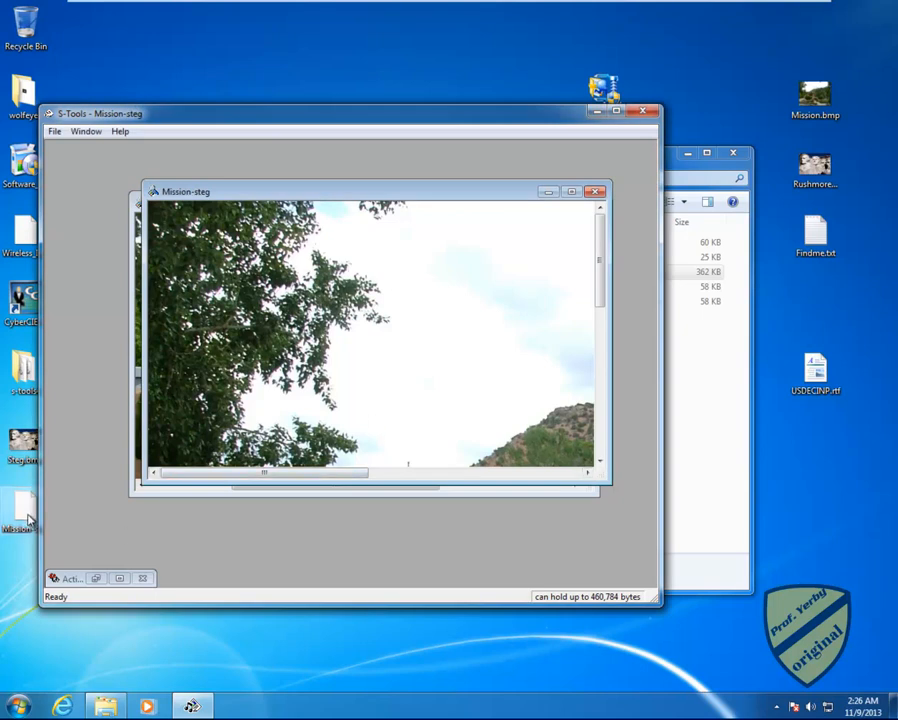
mouse_move(504, 140)
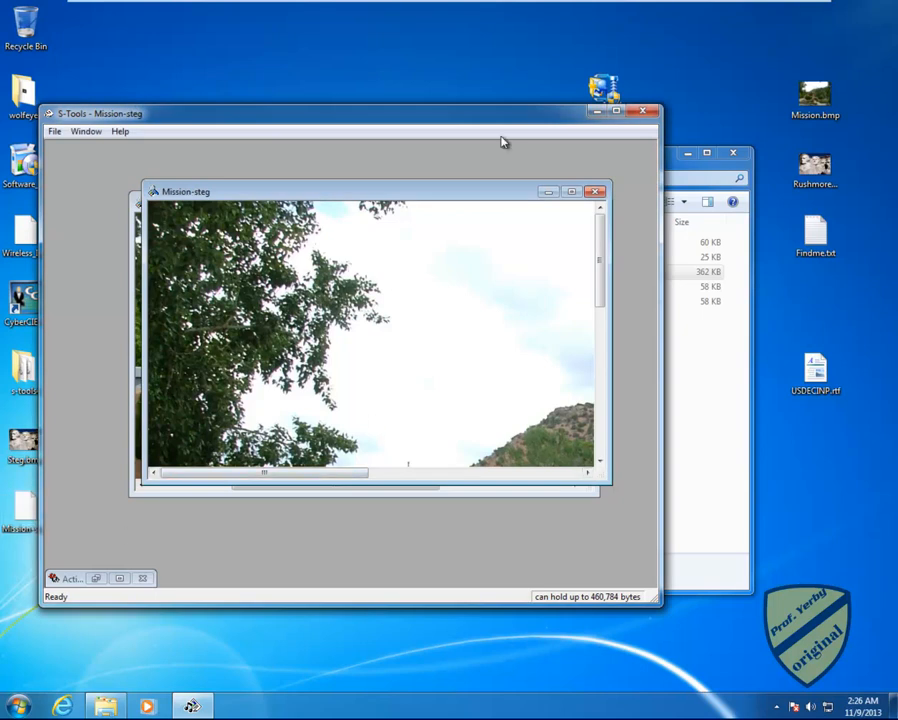
mouse_move(510, 132)
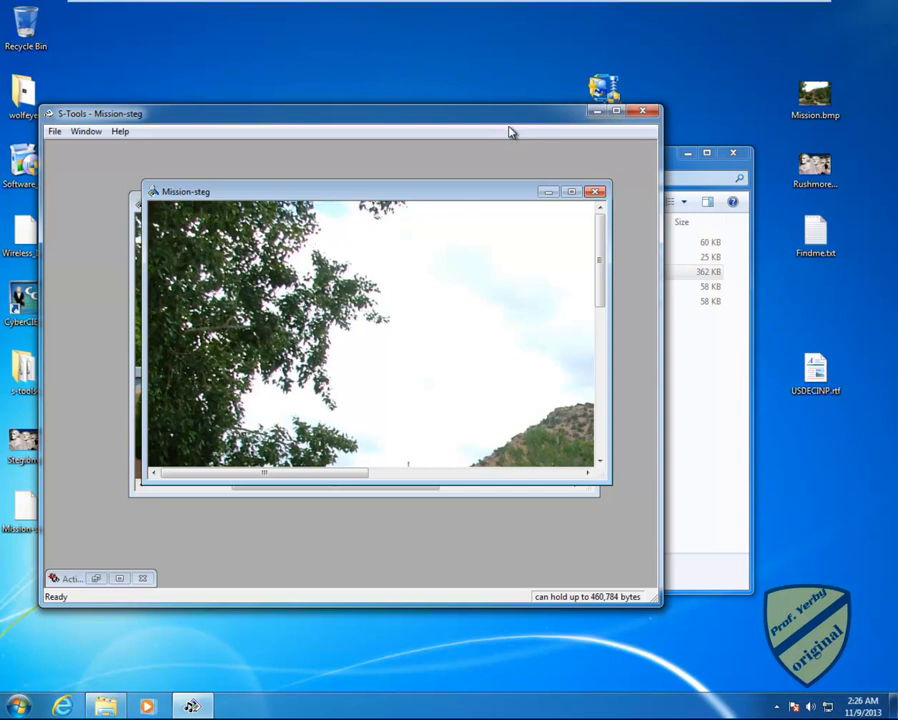
mouse_move(216, 410)
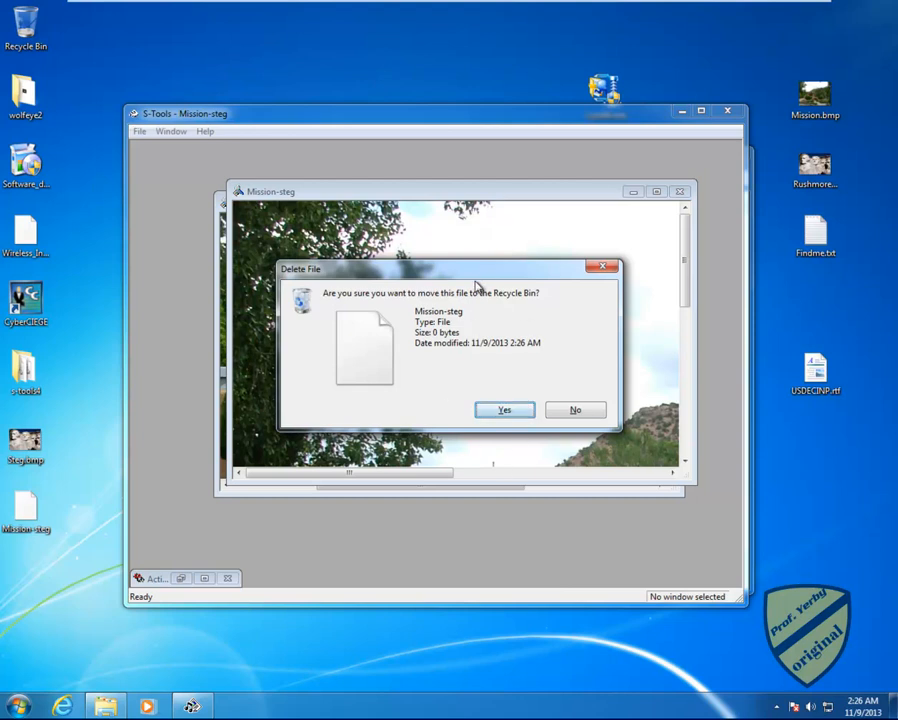
mouse_move(612, 348)
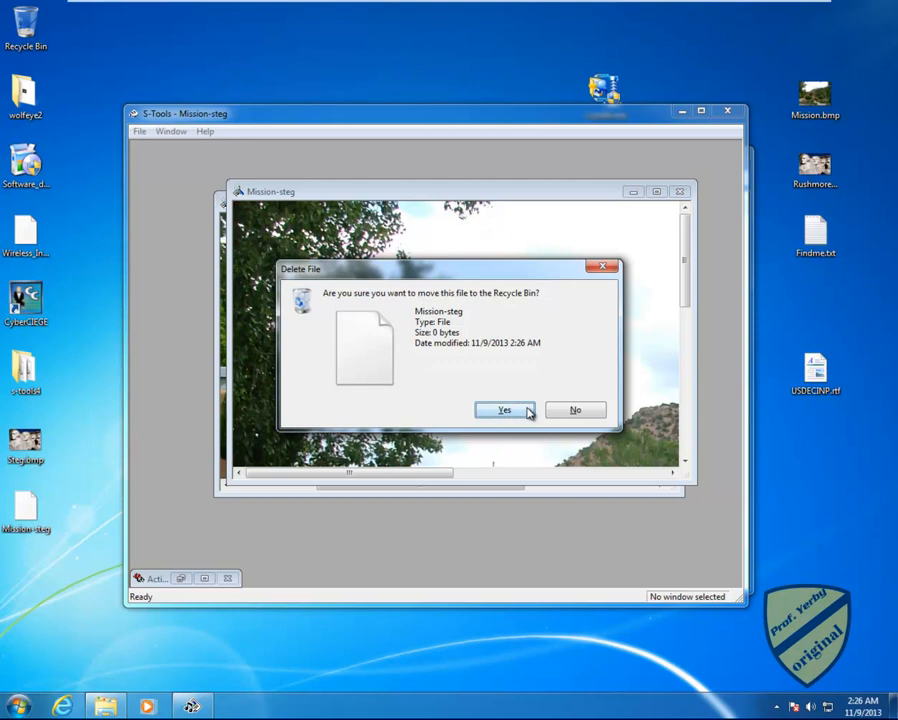
Step: Confirm sending the empty, extensionless Mission-steg file to the Recycle Bin
left_click(504, 410)
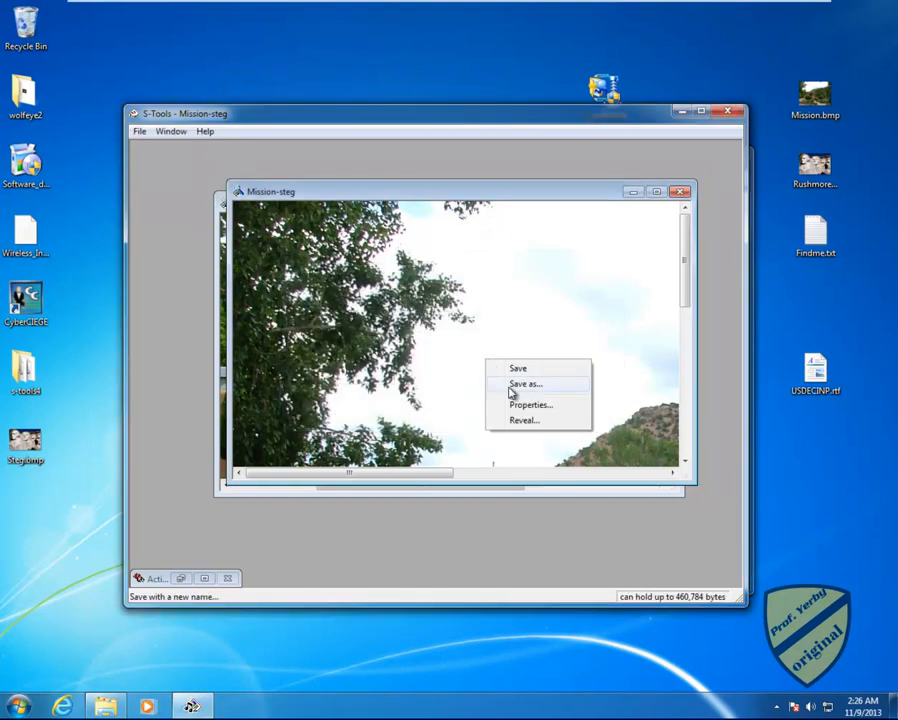
Step: Save the hidden-data image to the Desktop as Mission-steg.bmp
left_click(528, 384)
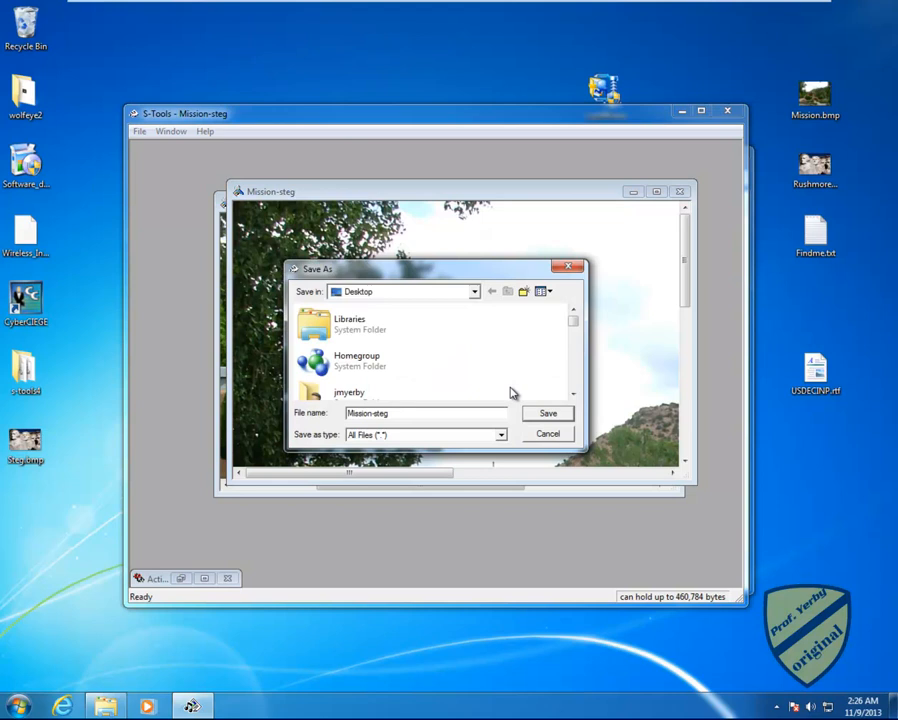
type(".bm")
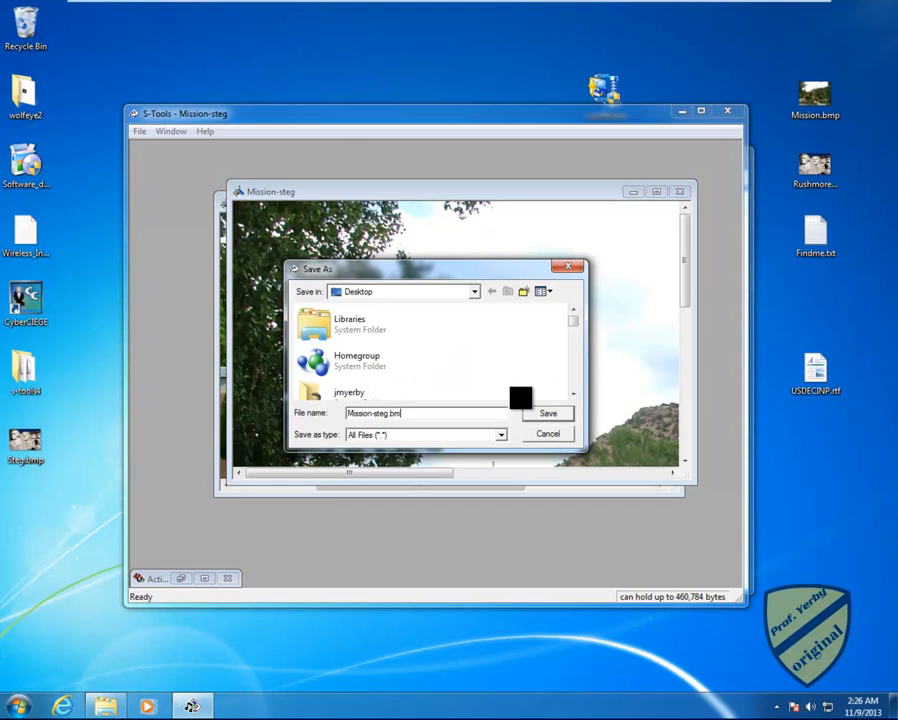
left_click(548, 412)
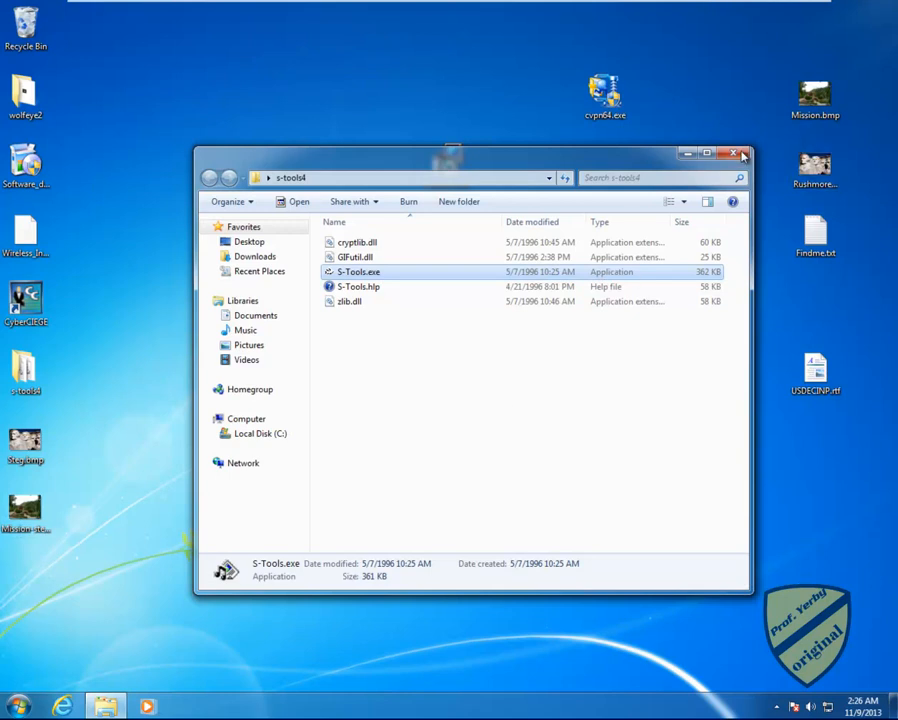
Step: Close S-Tools and the s-tools4 folder window, returning to the desktop with Start
left_click(744, 156)
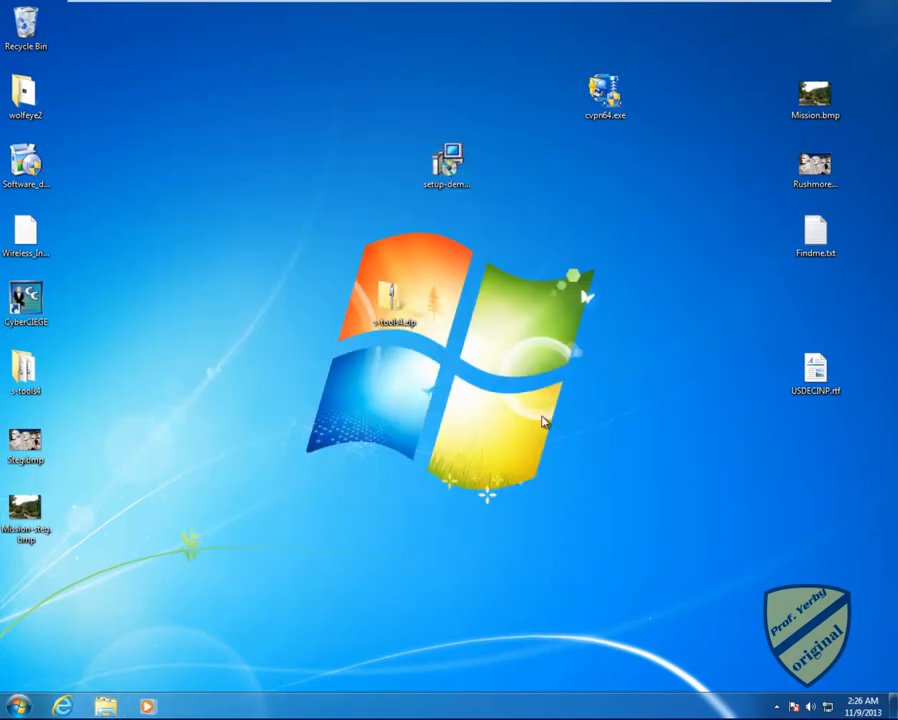
left_click(20, 706)
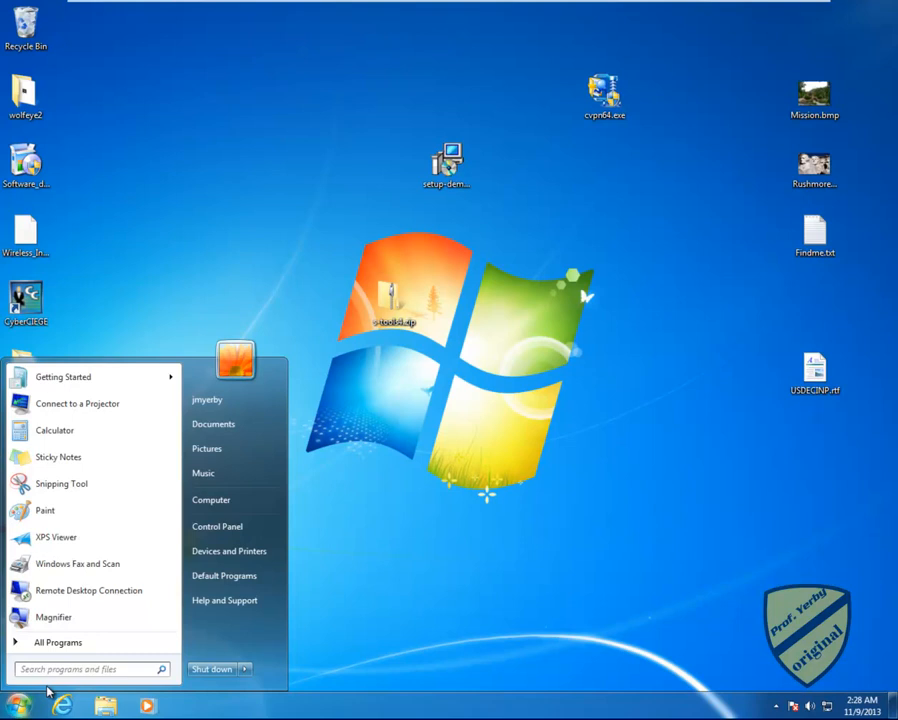
Step: Launch the Command Prompt by searching cmd in the Start menu
type("cmd")
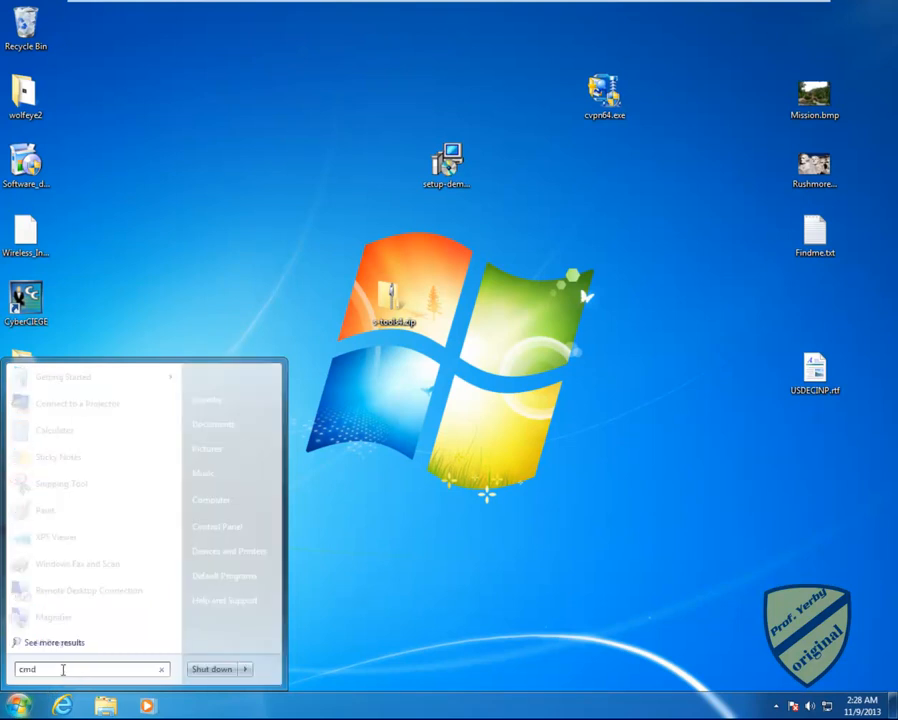
key("Enter")
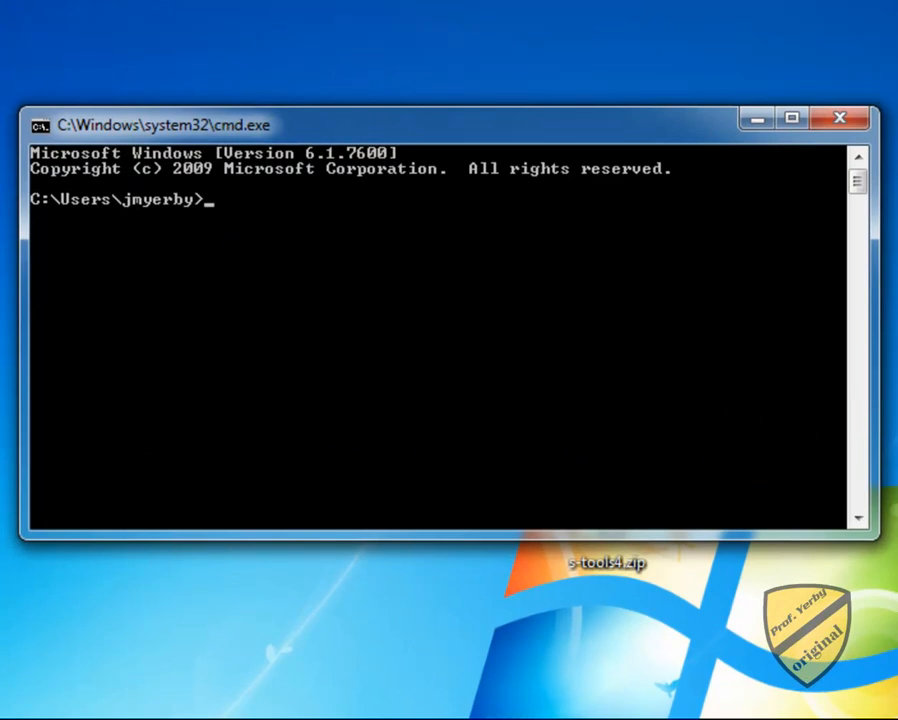
mouse_move(250, 212)
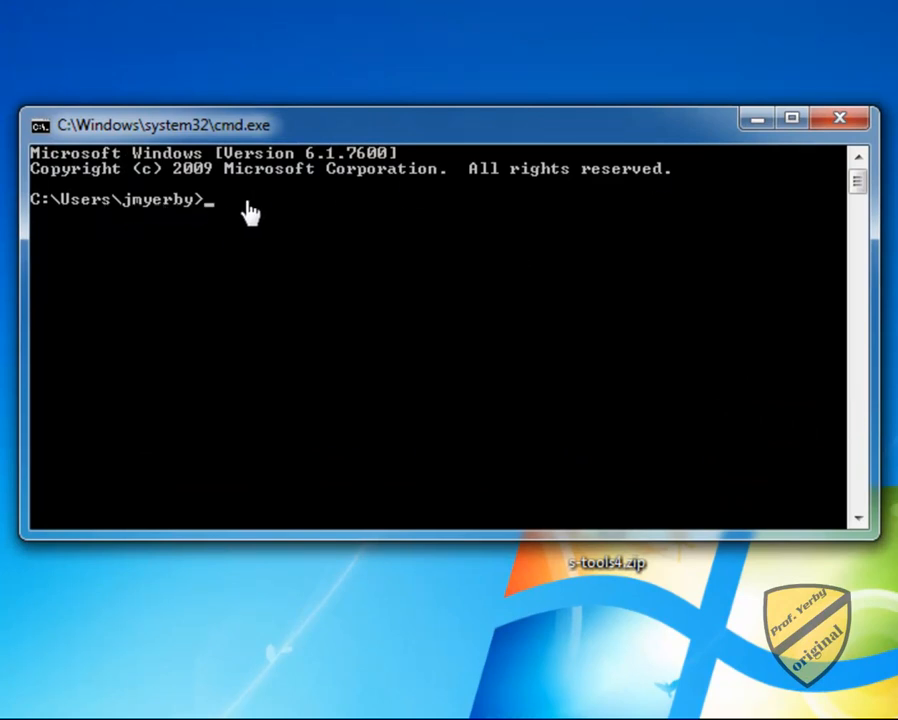
Step: Change the working directory to Desktop with cd and begin a comp command
type("cd")
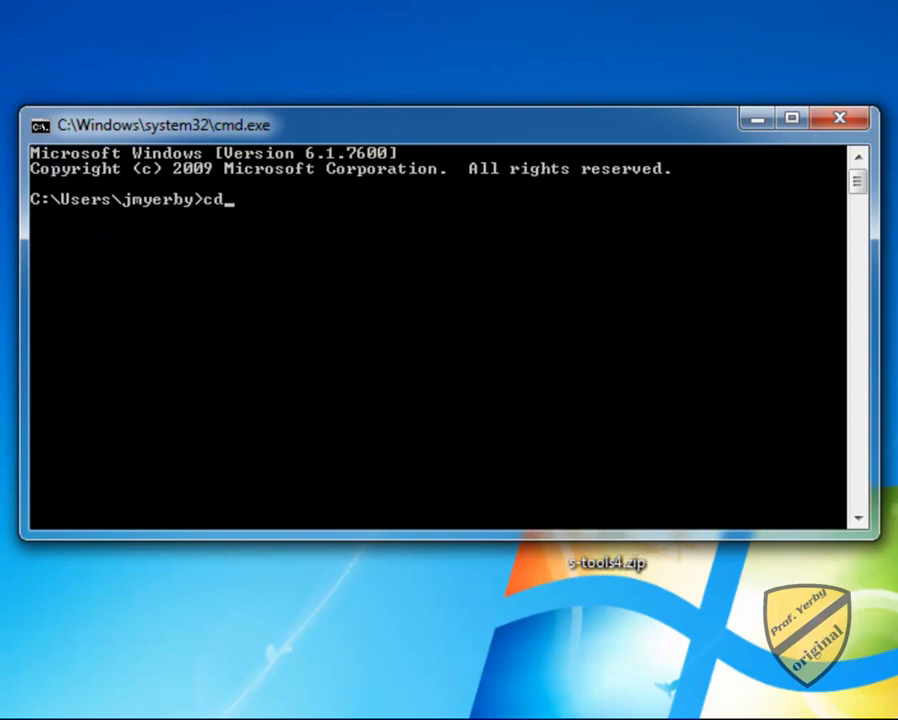
mouse_move(436, 248)
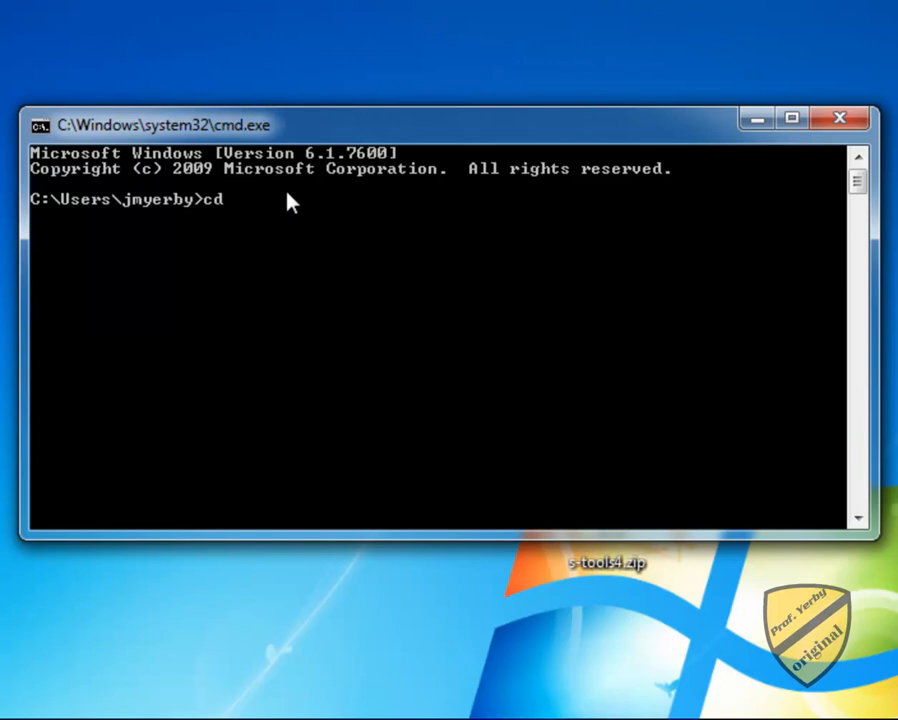
type("Desktop")
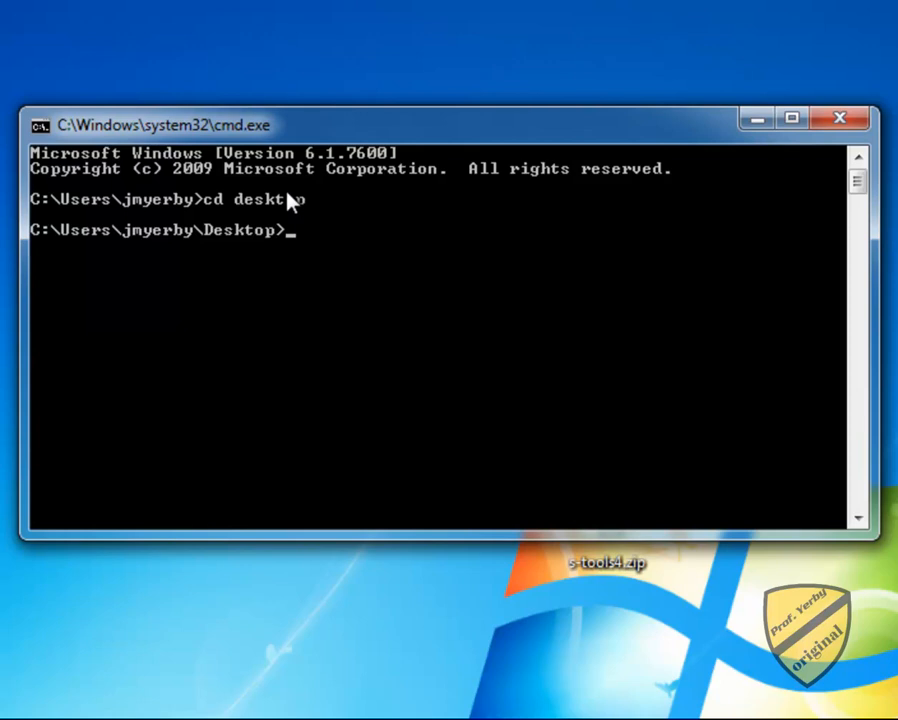
type("comp")
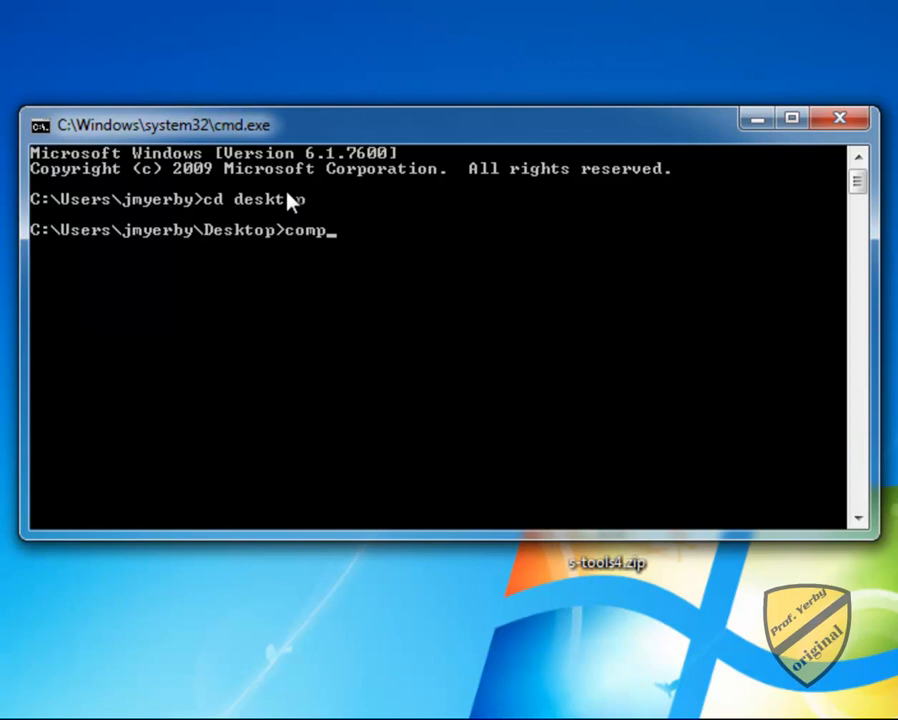
Step: Run comp Mission.bmp Mission-steg.bmp > RESULTS.txt and answer n to comparing more files
type("Mission.b")
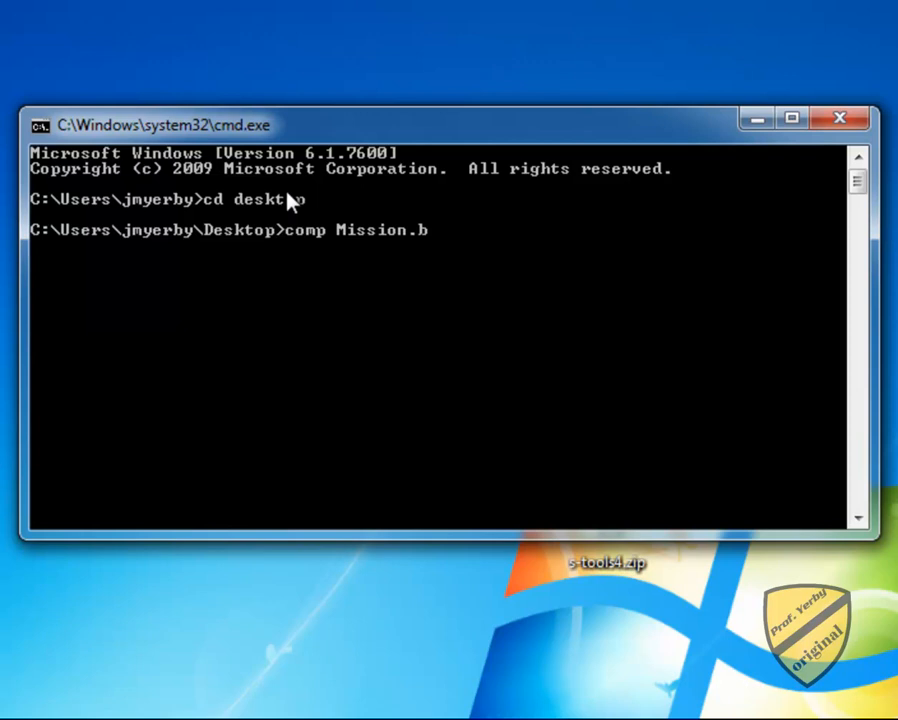
type("mp Mission")
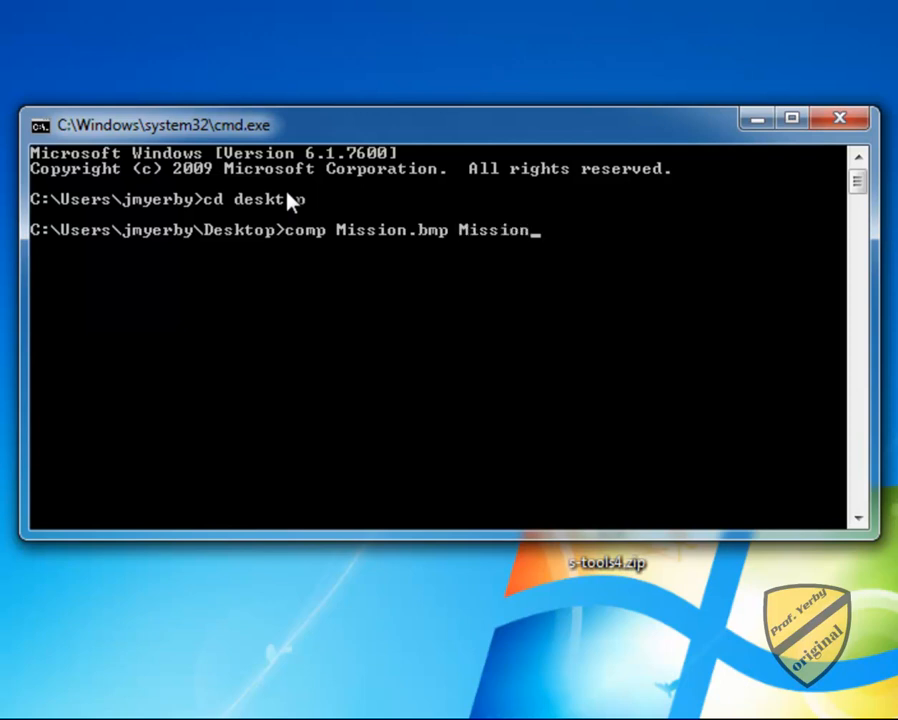
type("-steg")
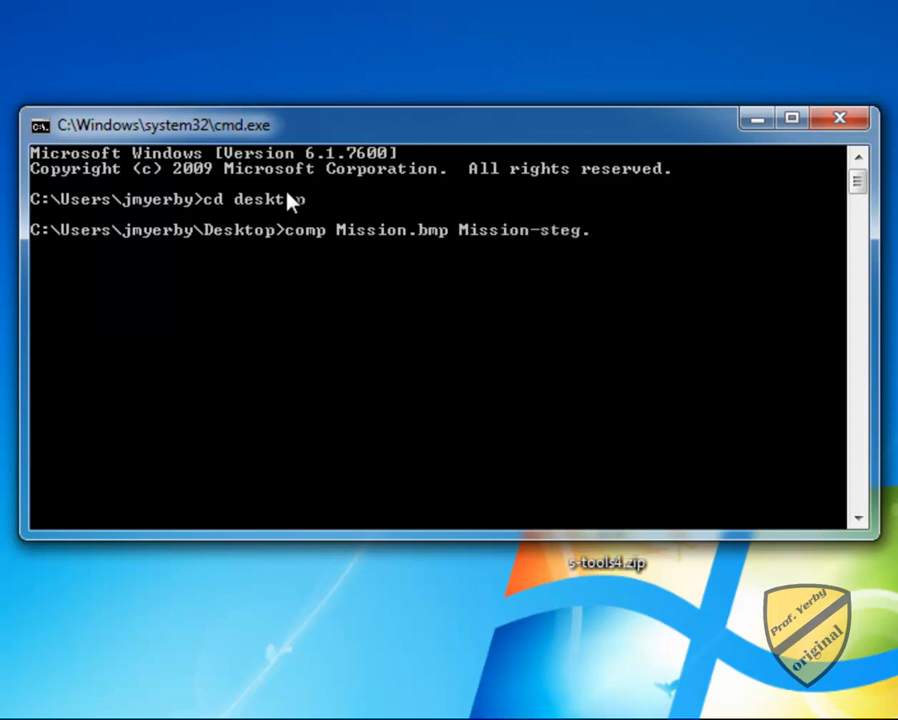
type(".bm")
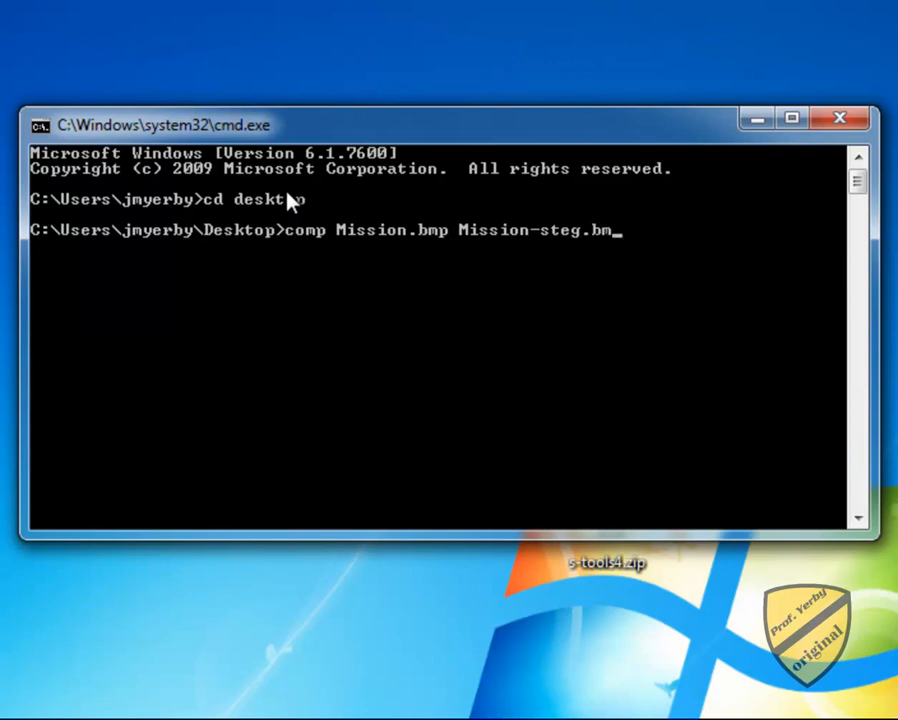
type("p >")
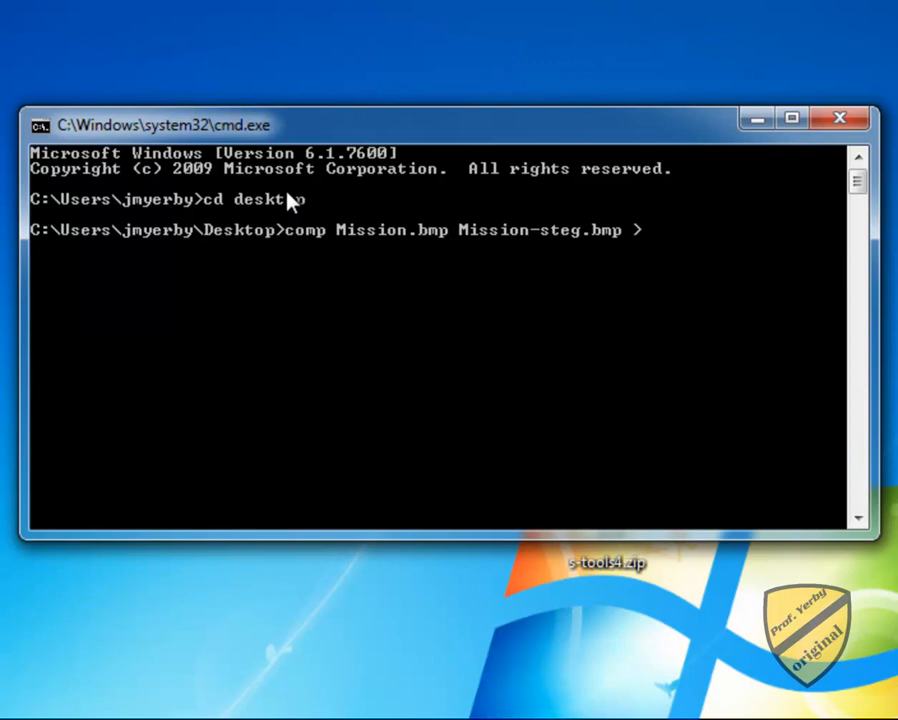
type("RES")
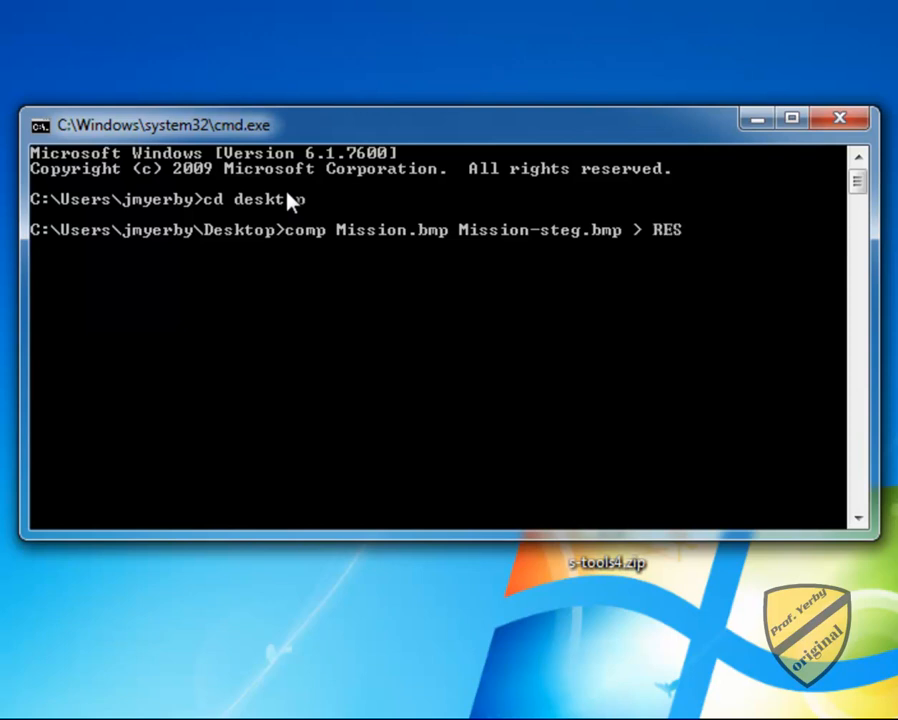
type("U")
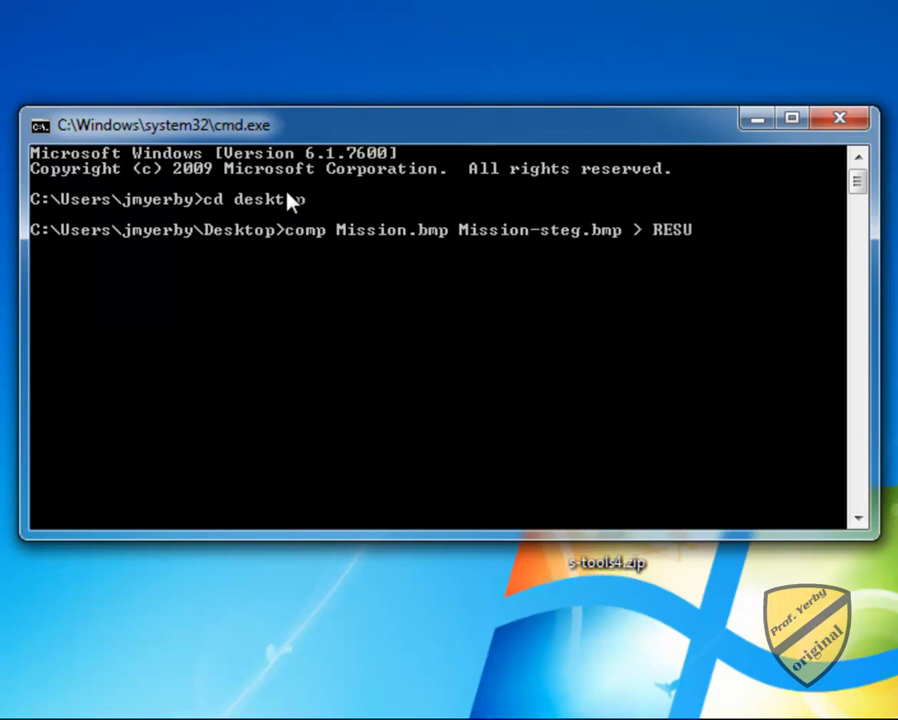
mouse_move(710, 230)
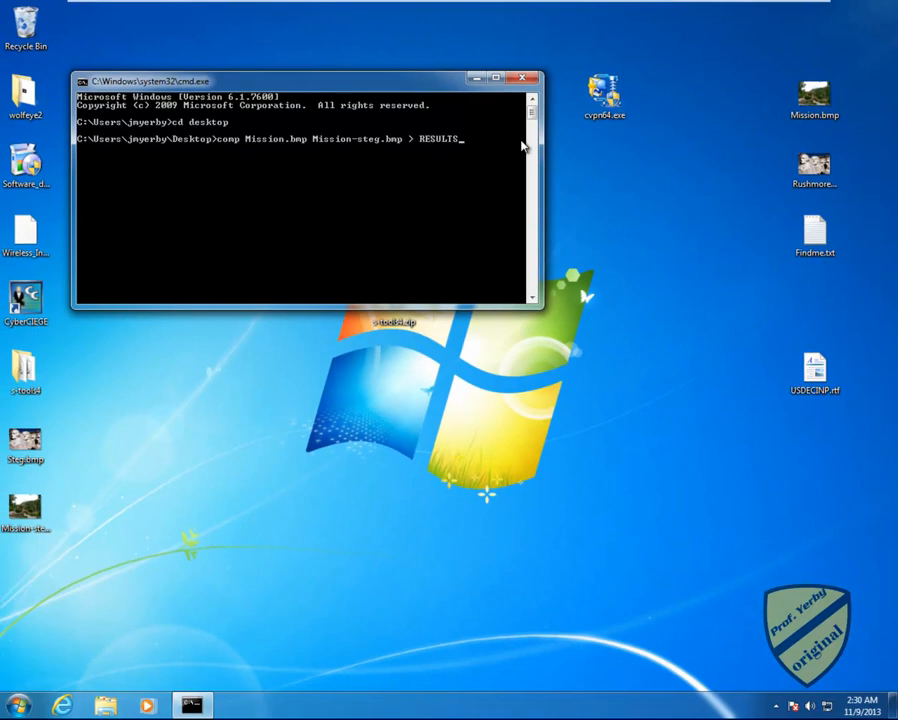
type(".txt")
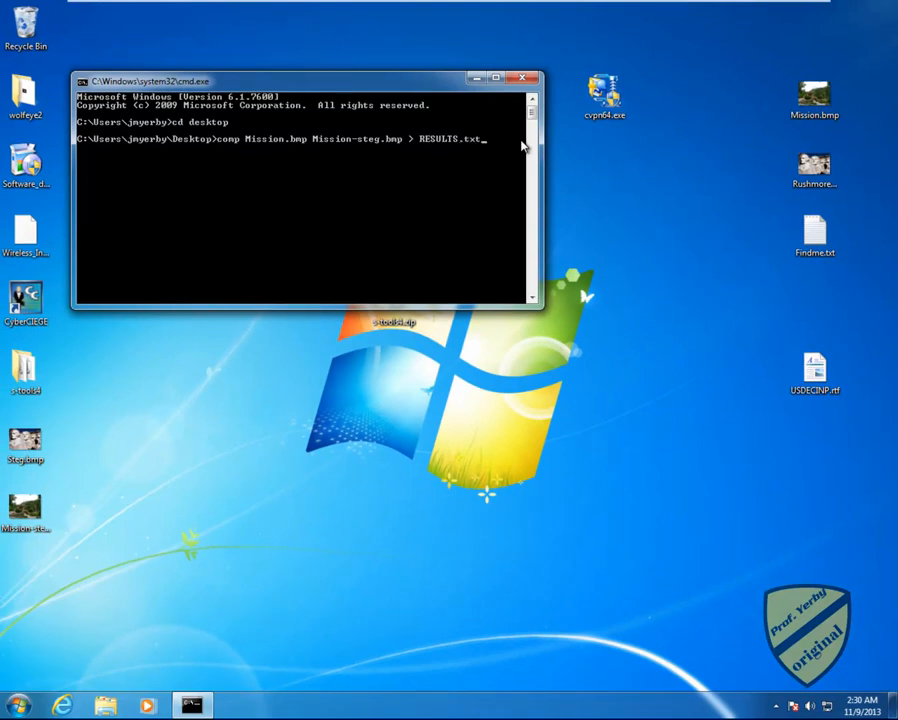
key("enter")
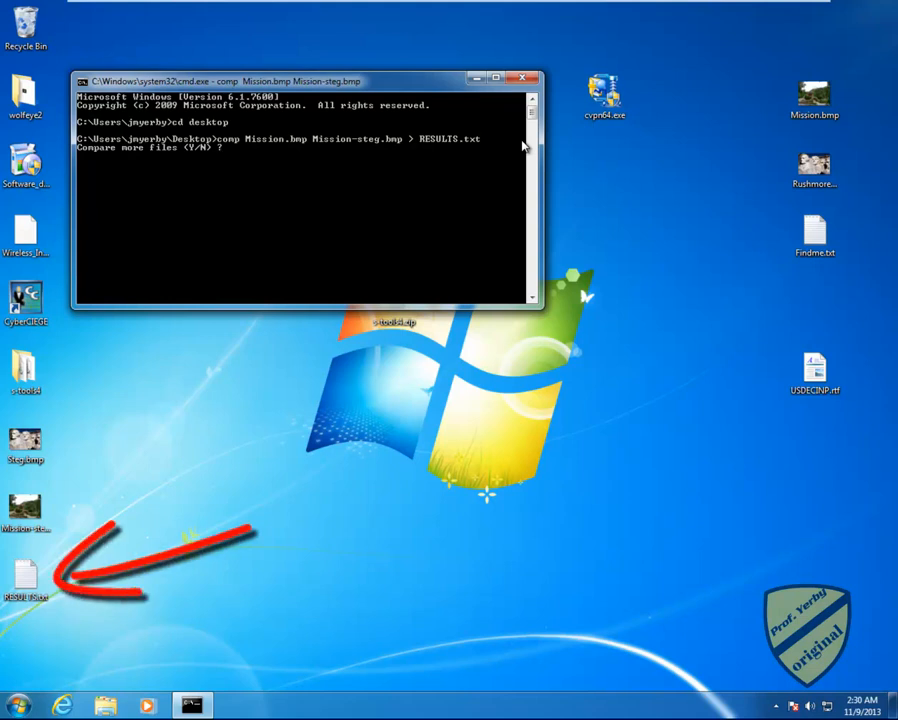
type("n")
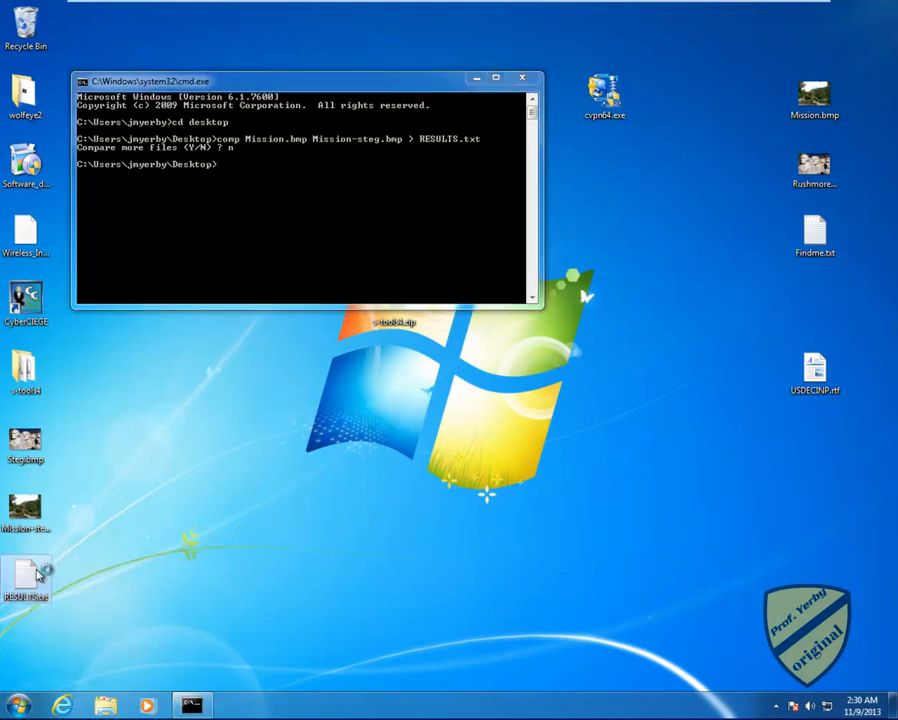
Step: Open RESULTS.txt from the desktop in Notepad
double_click(26, 578)
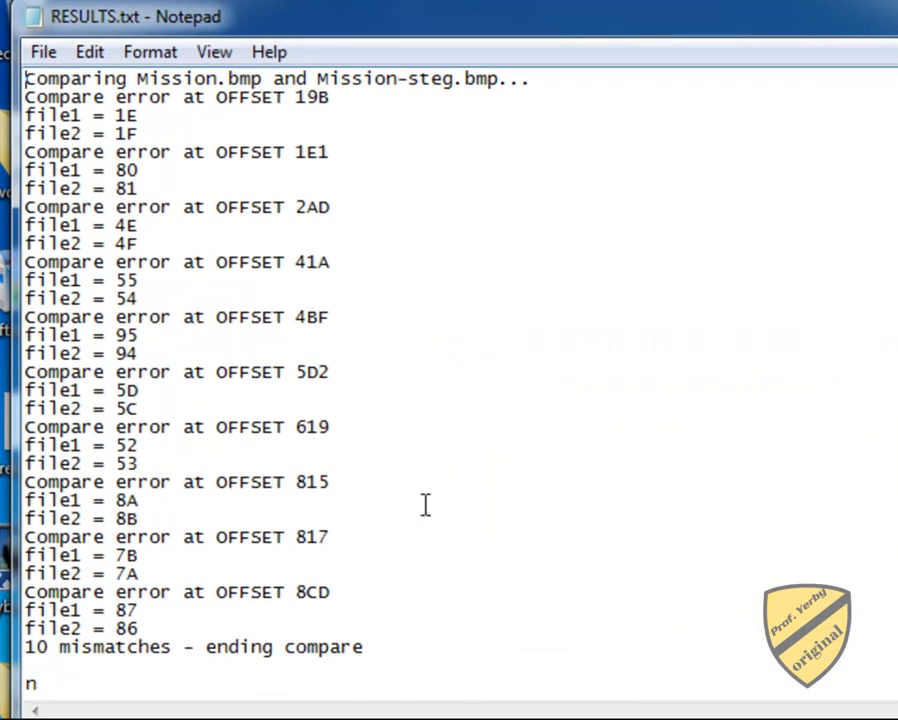
mouse_move(272, 224)
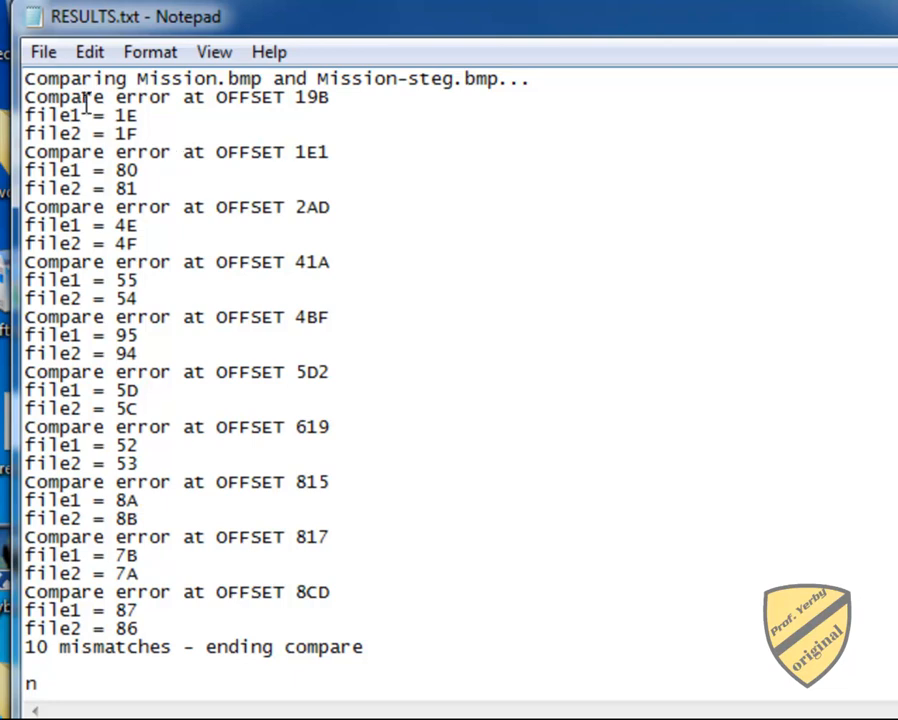
mouse_move(156, 104)
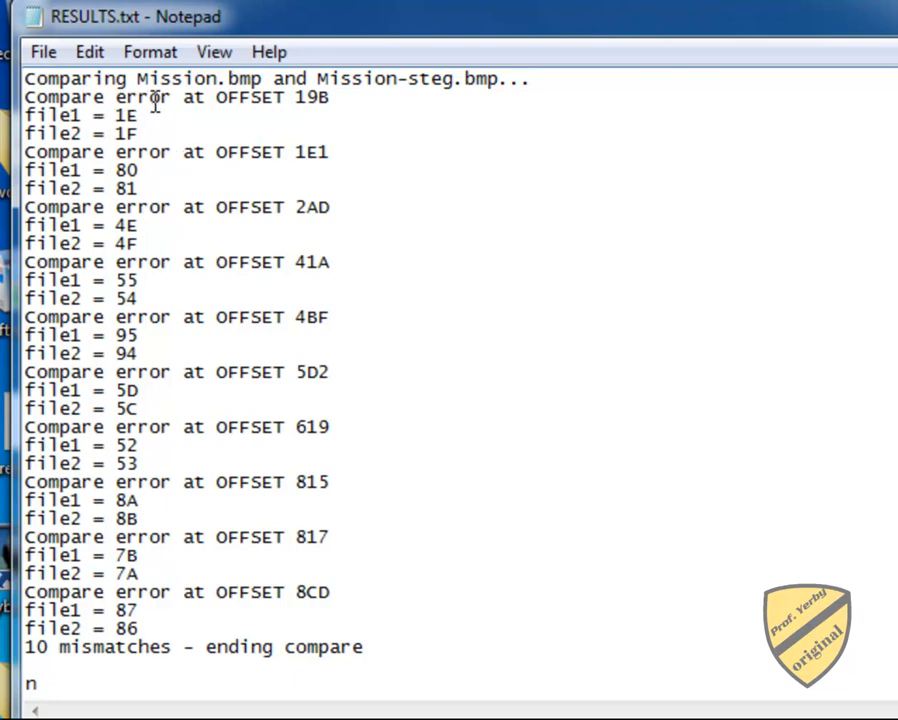
mouse_move(70, 114)
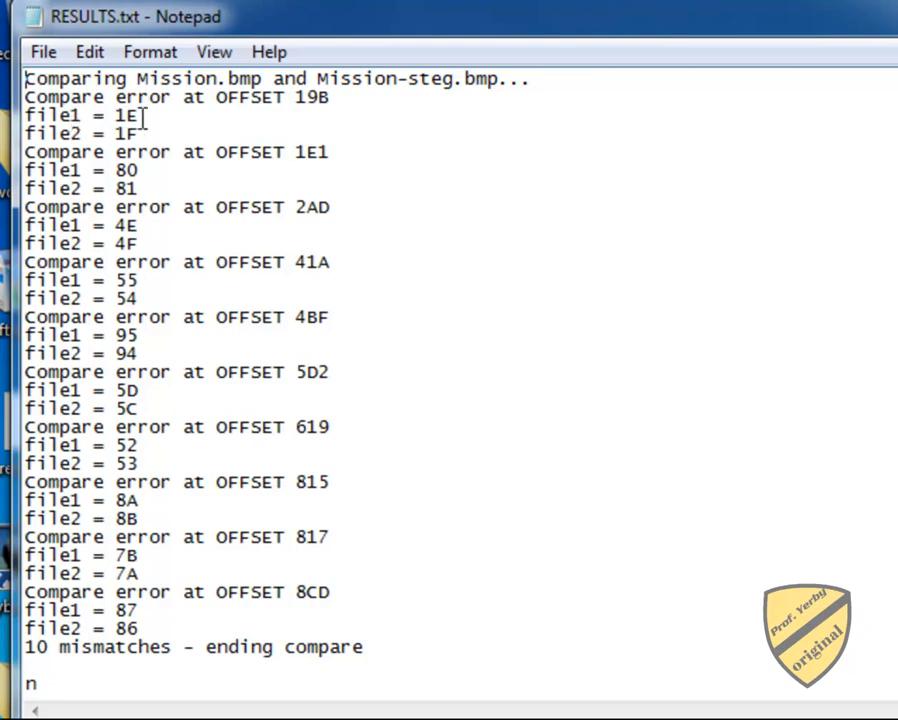
mouse_move(142, 178)
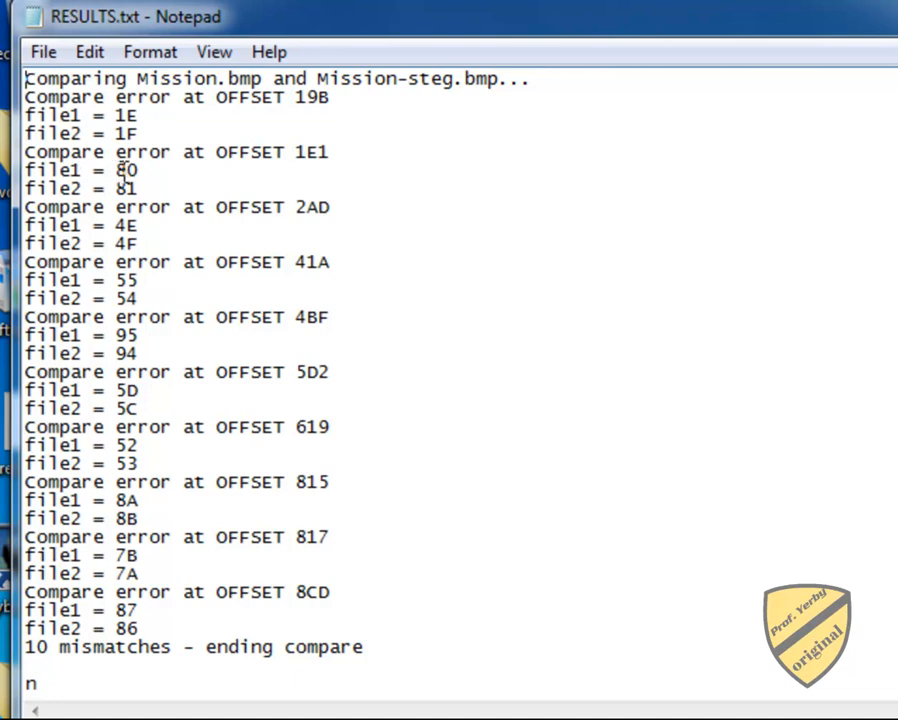
mouse_move(280, 212)
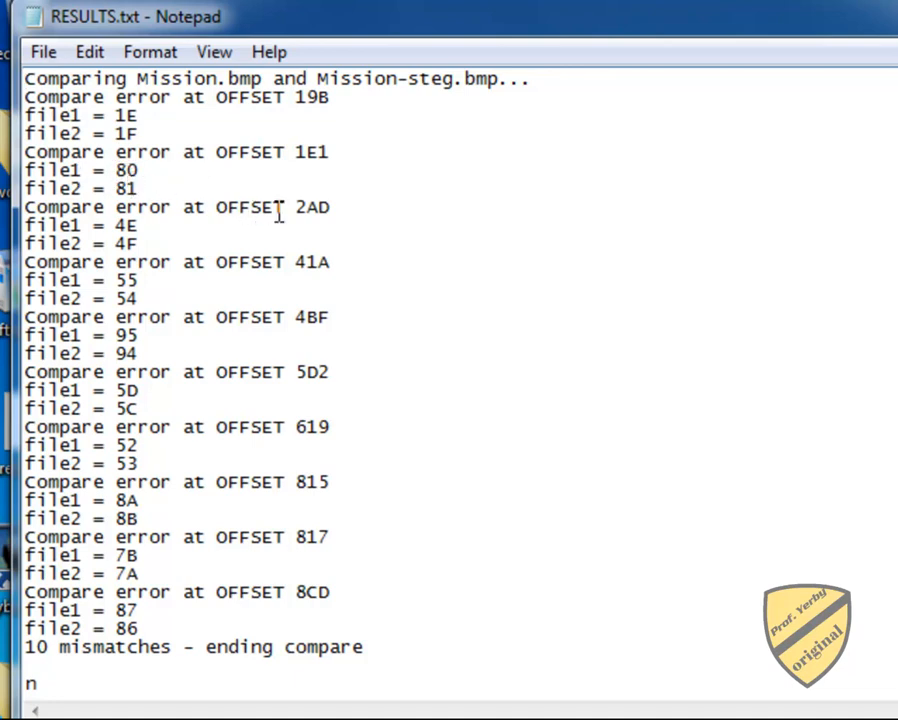
mouse_move(330, 578)
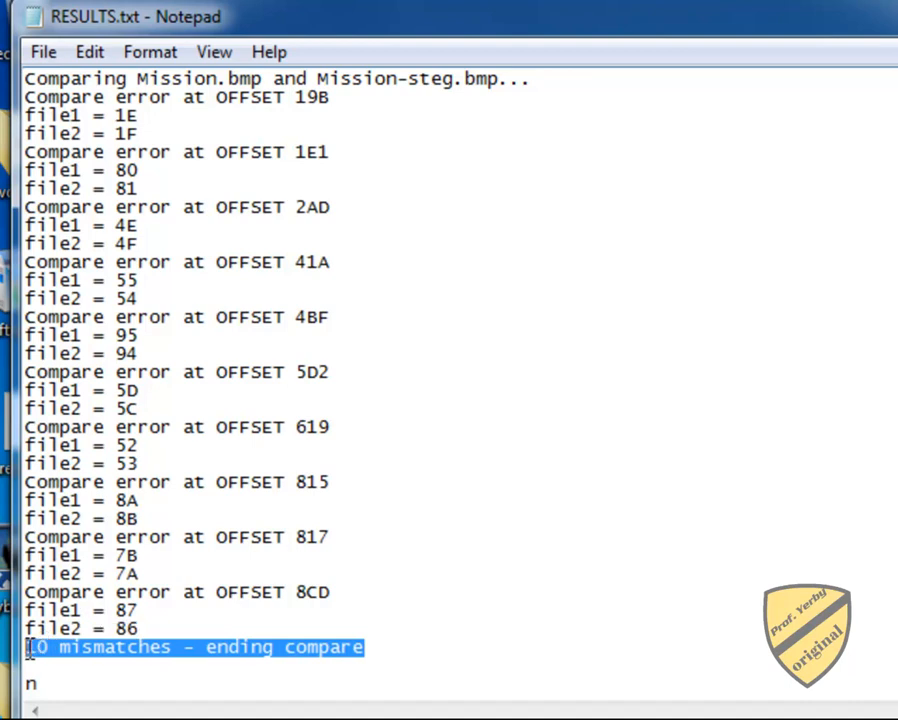
mouse_move(180, 548)
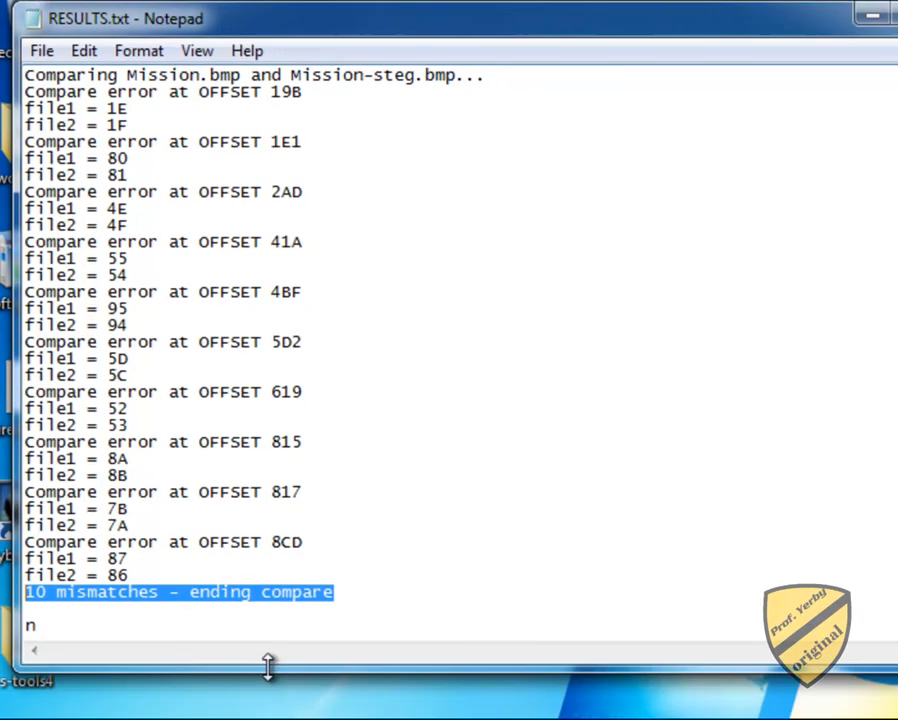
Step: Restore down the Notepad window so the desktop files show, leaving the mismatch line unmarked
left_click(852, 14)
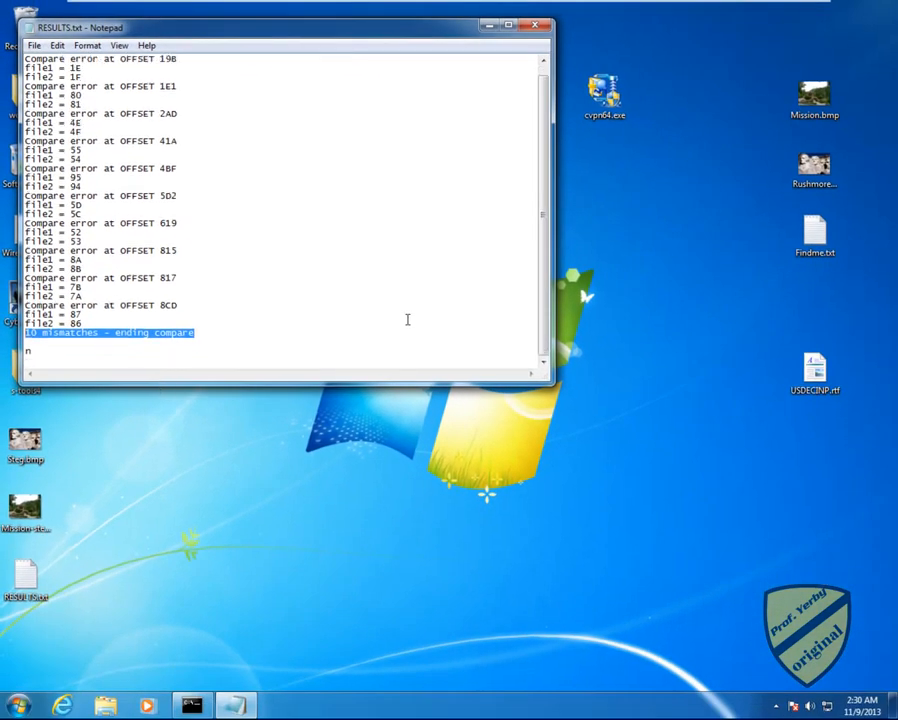
mouse_move(332, 284)
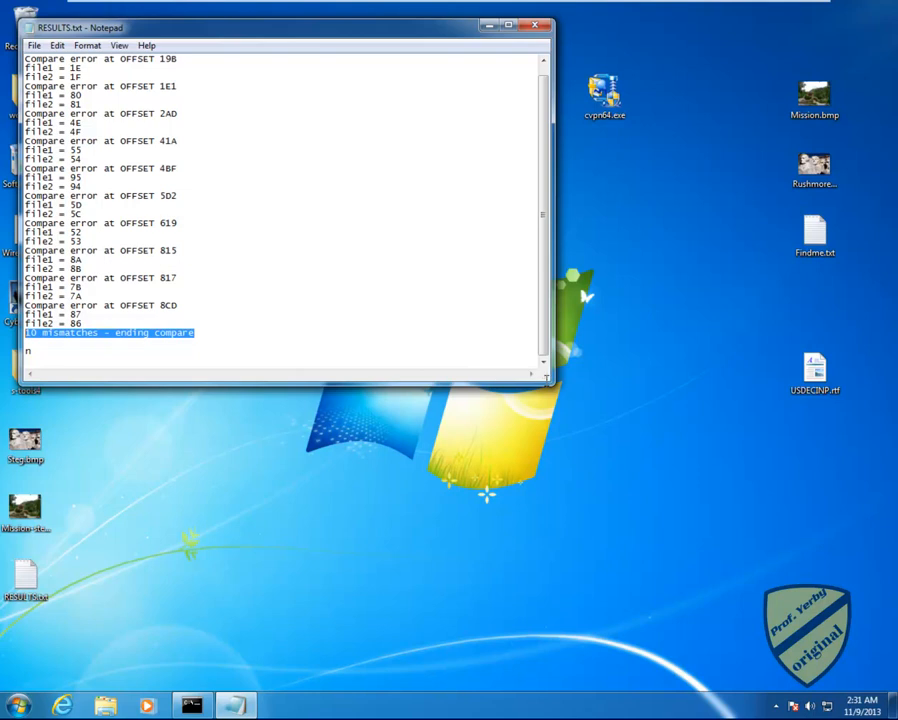
mouse_move(236, 344)
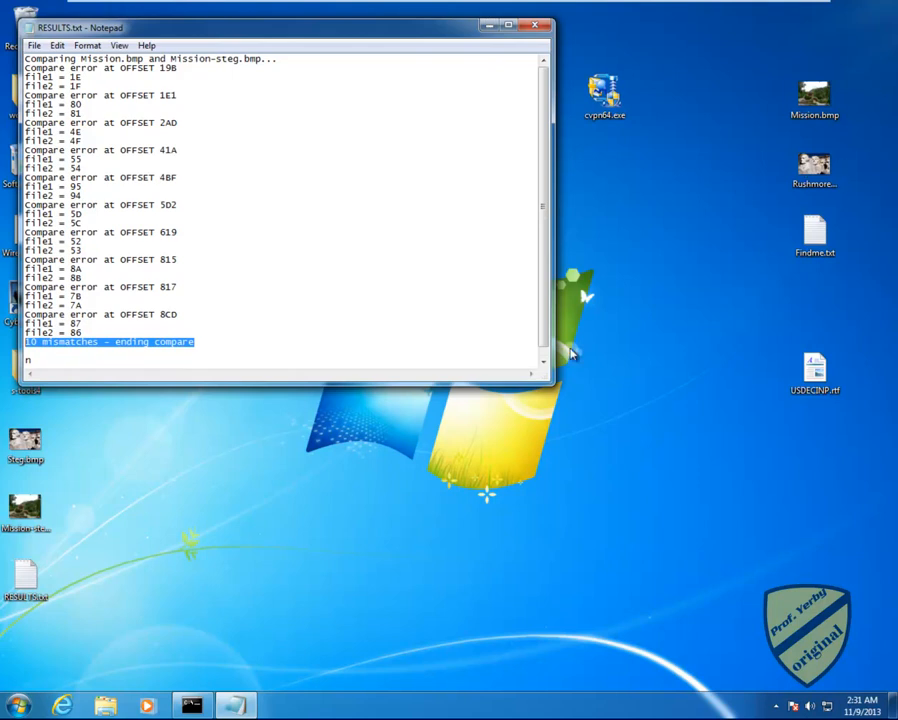
mouse_move(760, 128)
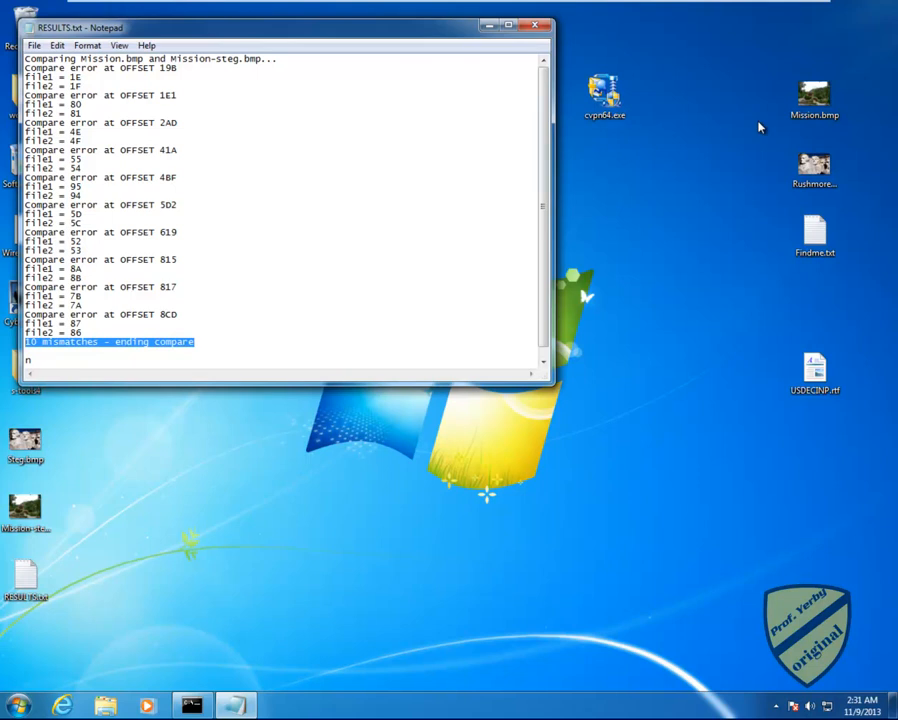
left_click(814, 96)
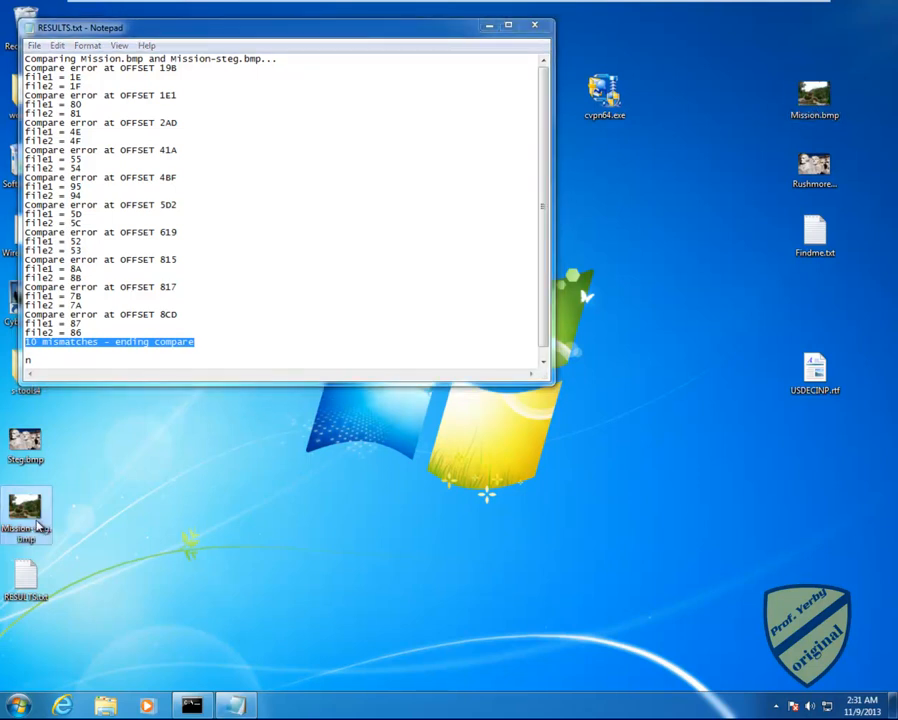
mouse_move(28, 516)
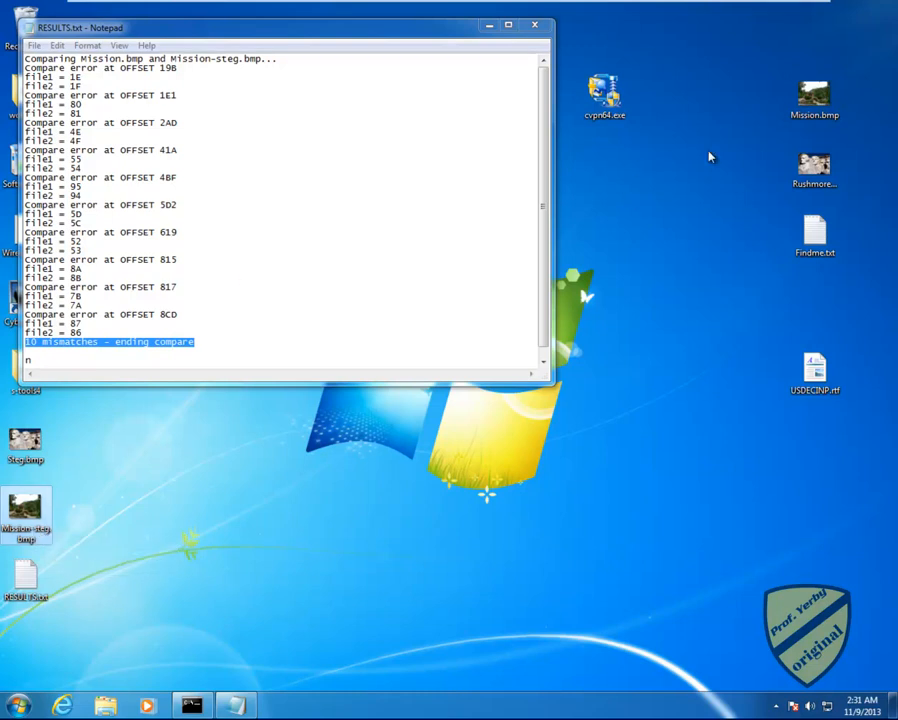
left_click(814, 90)
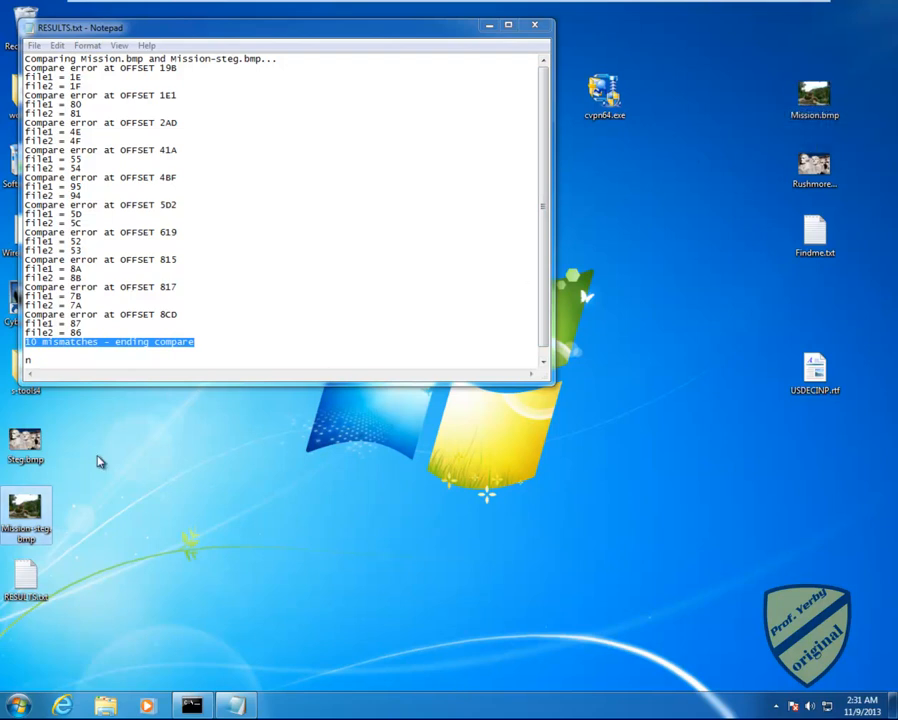
left_click(300, 318)
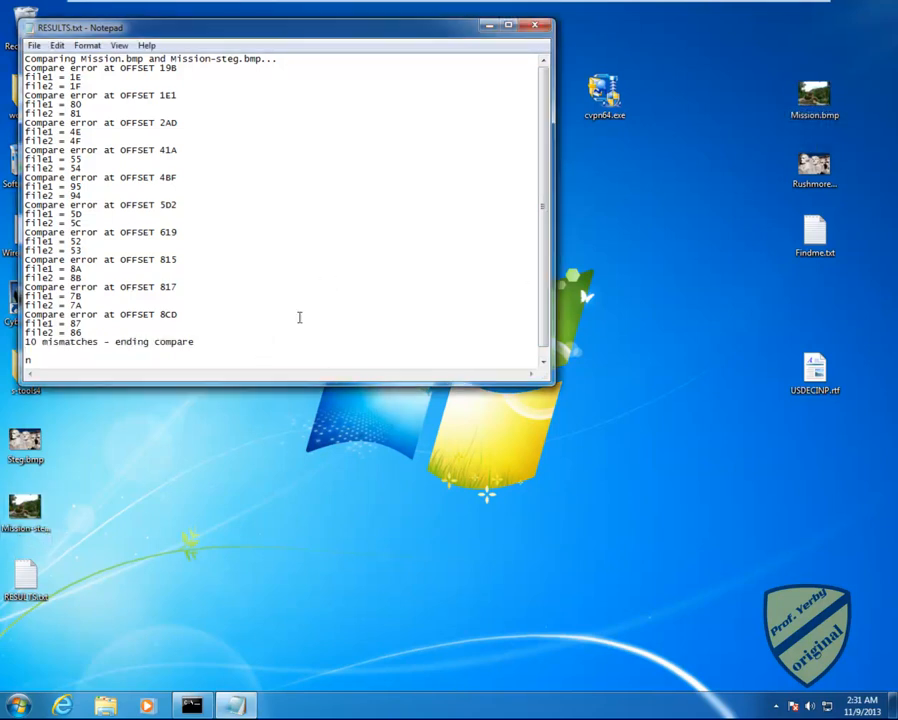